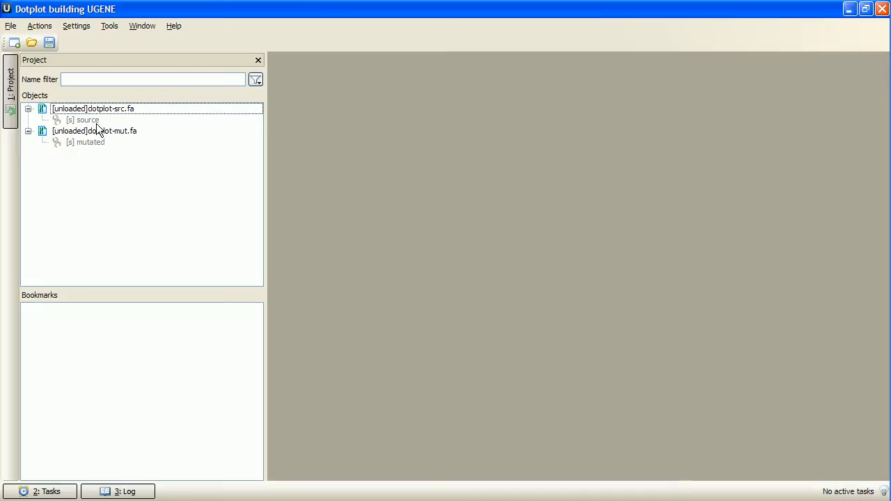
{"action": "mouse_move", "coordinate": [93, 120]}
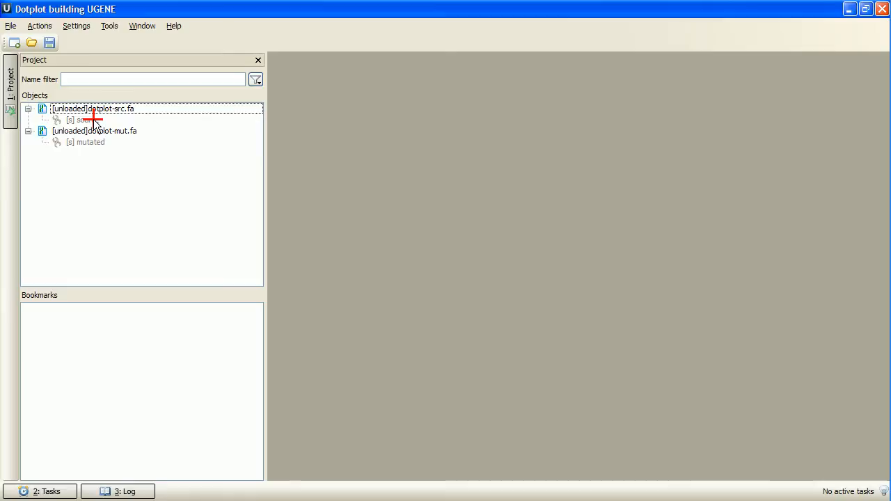
- Open the source sequence, then add the mutated sequence to the same view
{"action": "double_click", "coordinate": [82, 120]}
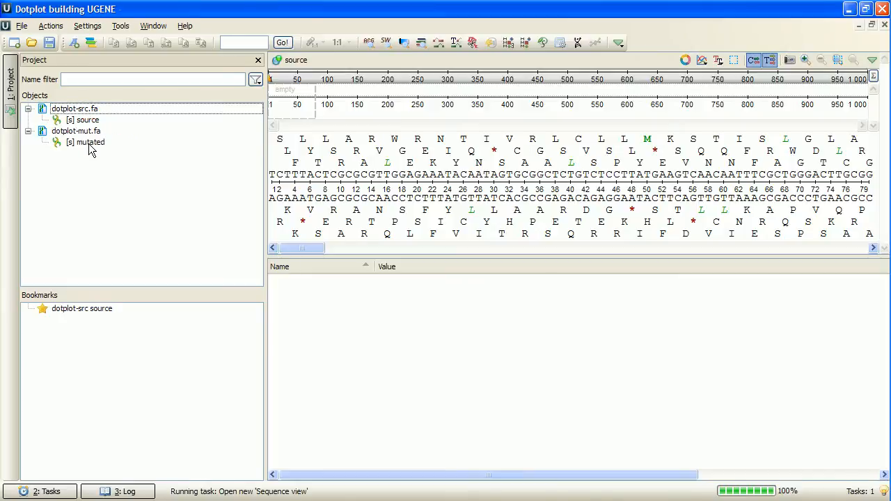
{"action": "double_click", "coordinate": [86, 142]}
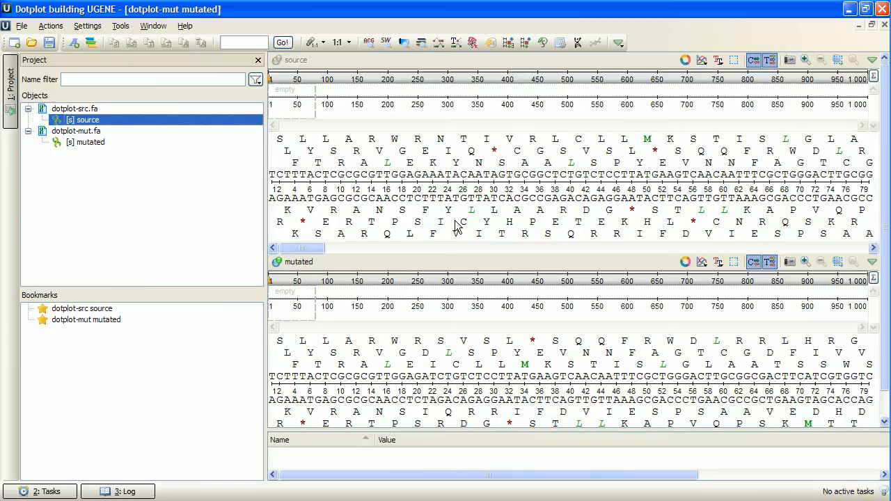
{"action": "mouse_move", "coordinate": [375, 396]}
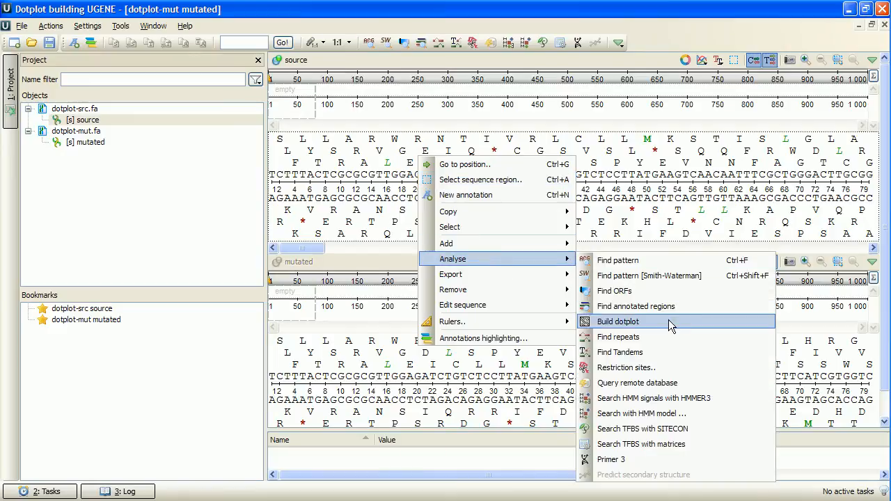
- Set up a dotplot with source on X, mutated on Y, and 4 bp minimum repeat length
{"action": "left_click", "coordinate": [618, 321]}
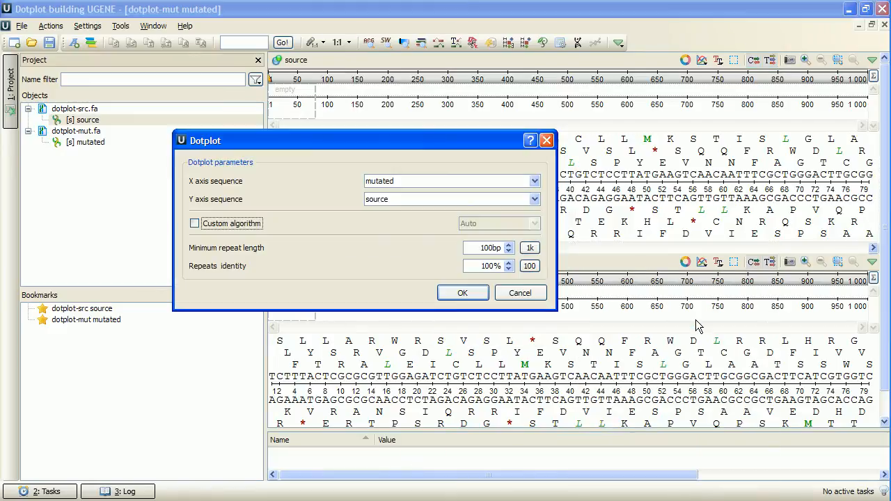
{"action": "mouse_move", "coordinate": [563, 211]}
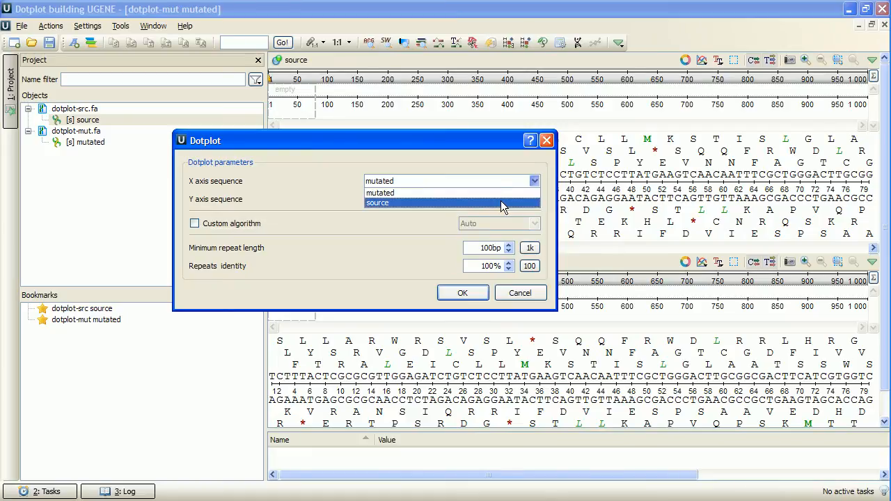
{"action": "left_click", "coordinate": [377, 202]}
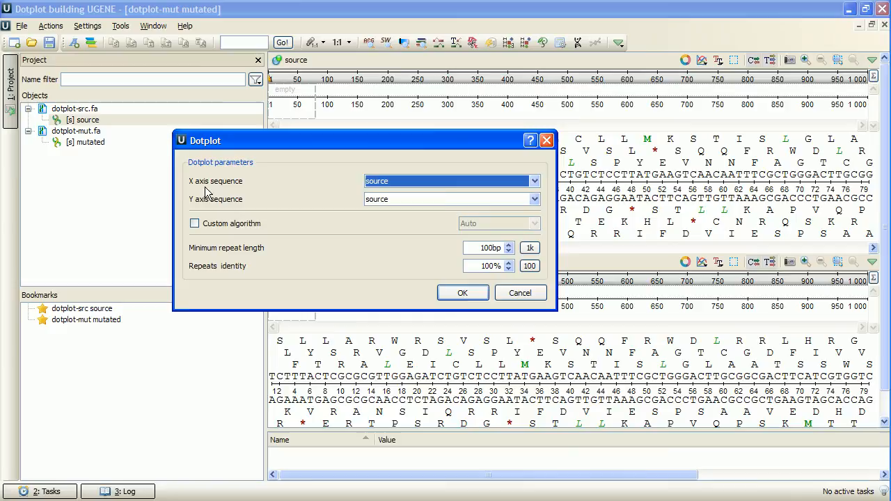
{"action": "left_click", "coordinate": [534, 199]}
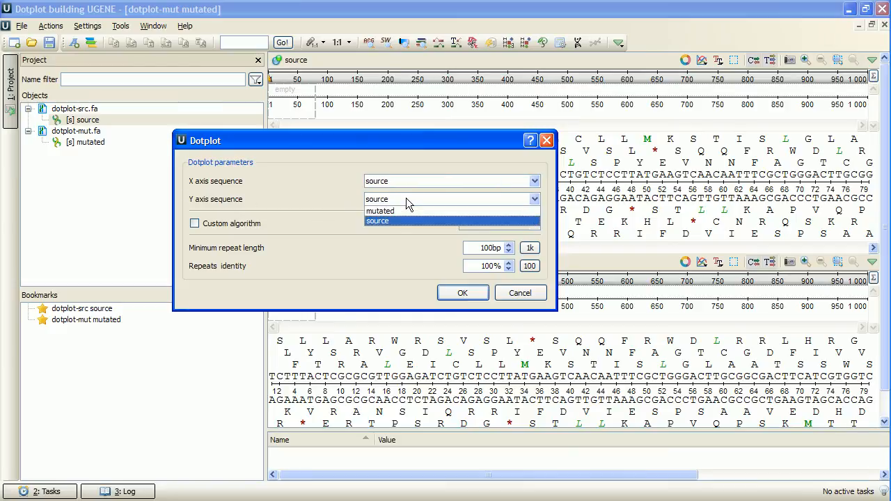
{"action": "left_click", "coordinate": [380, 211]}
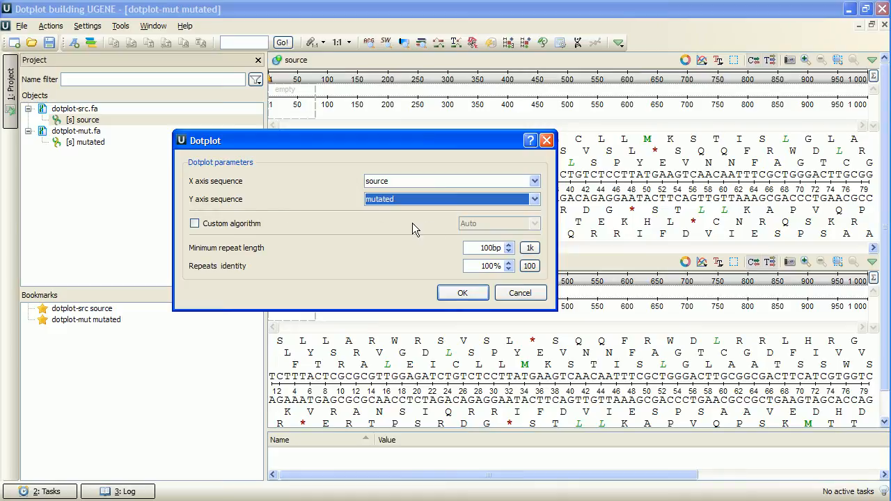
{"action": "mouse_move", "coordinate": [522, 237]}
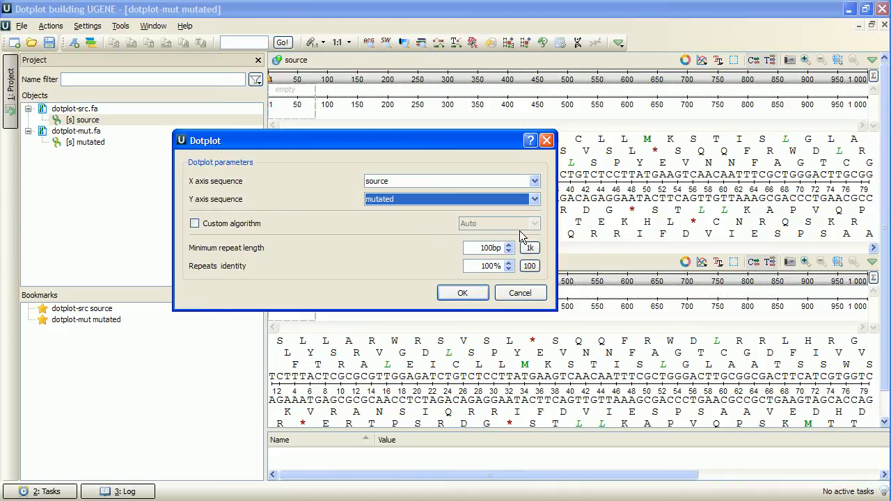
{"action": "mouse_move", "coordinate": [465, 243]}
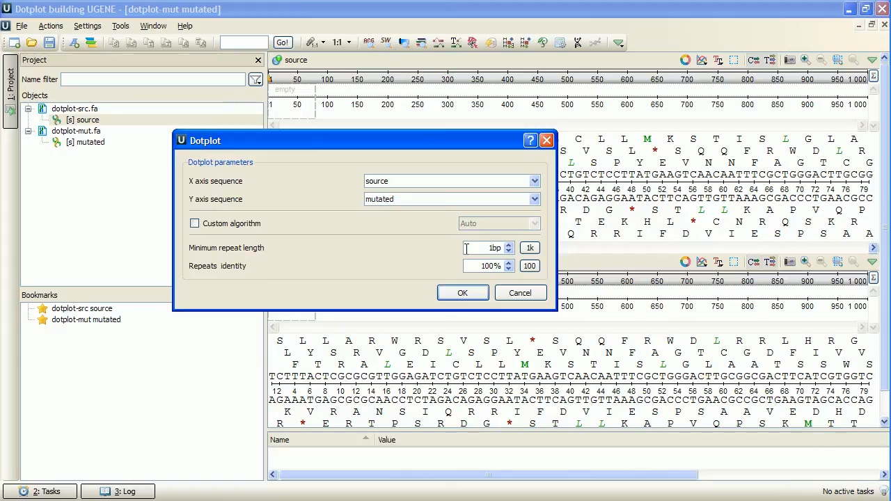
{"action": "left_click", "coordinate": [530, 248]}
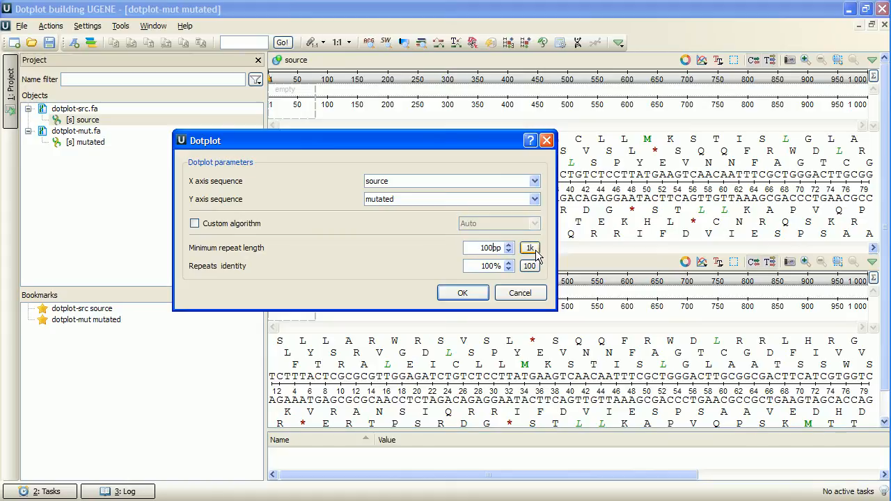
{"action": "mouse_move", "coordinate": [530, 248]}
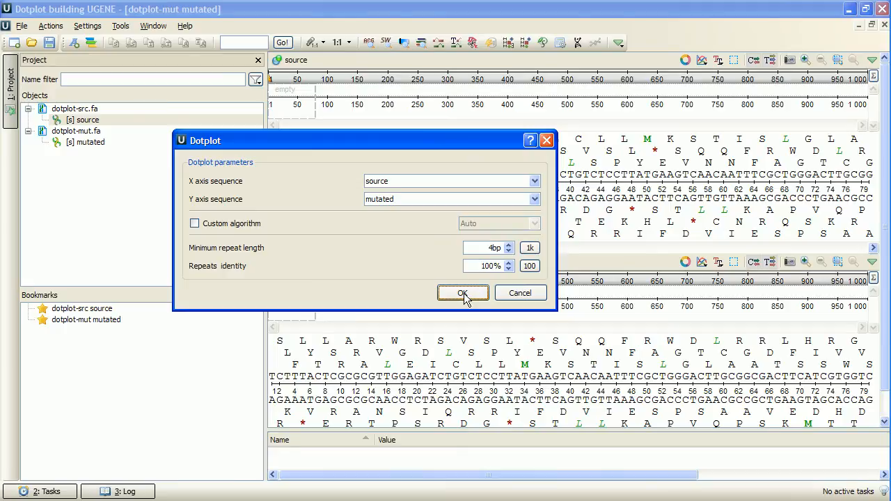
- Build the length-4, 100% identity dotplot and collapse the mutated sequence panel
{"action": "left_click", "coordinate": [463, 293]}
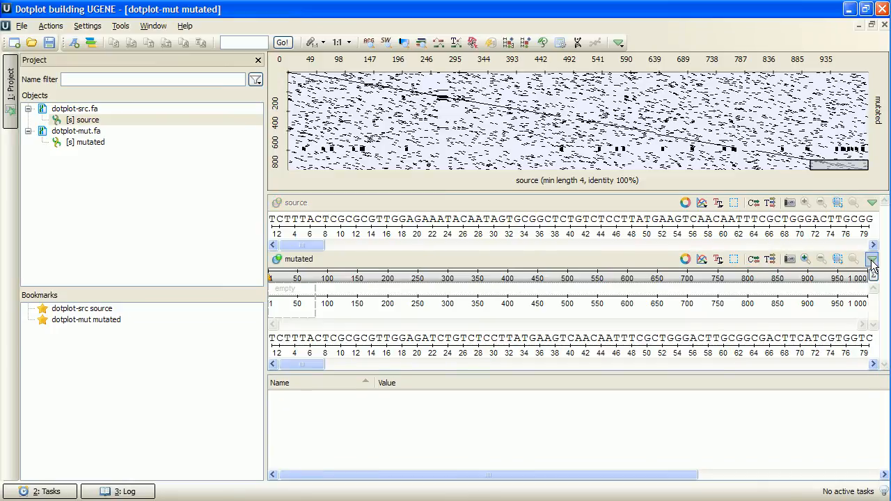
{"action": "left_click", "coordinate": [872, 260]}
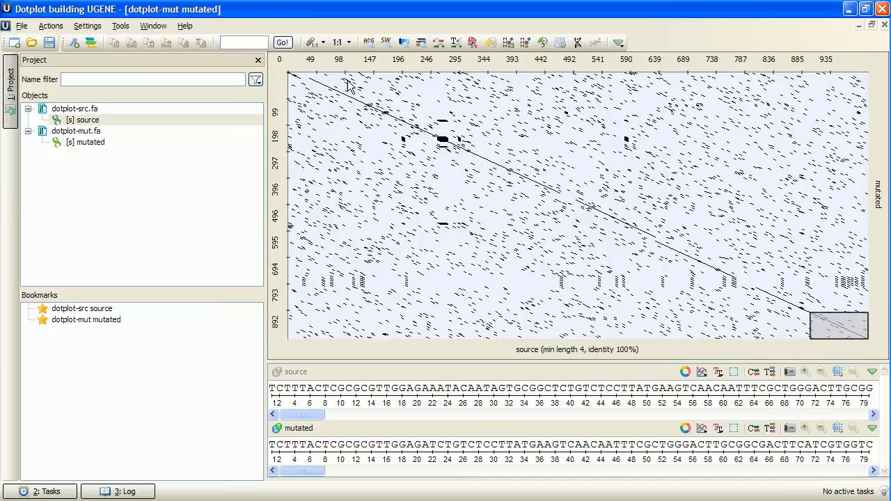
{"action": "mouse_move", "coordinate": [285, 96]}
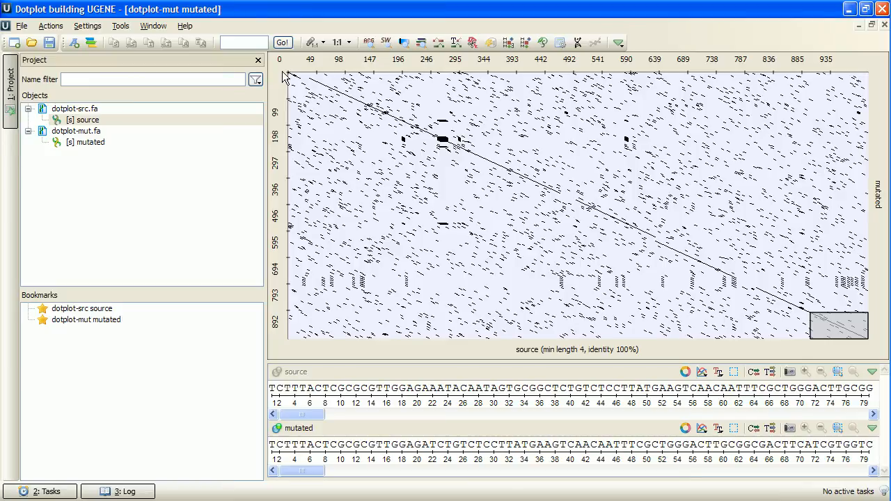
{"action": "mouse_move", "coordinate": [763, 306]}
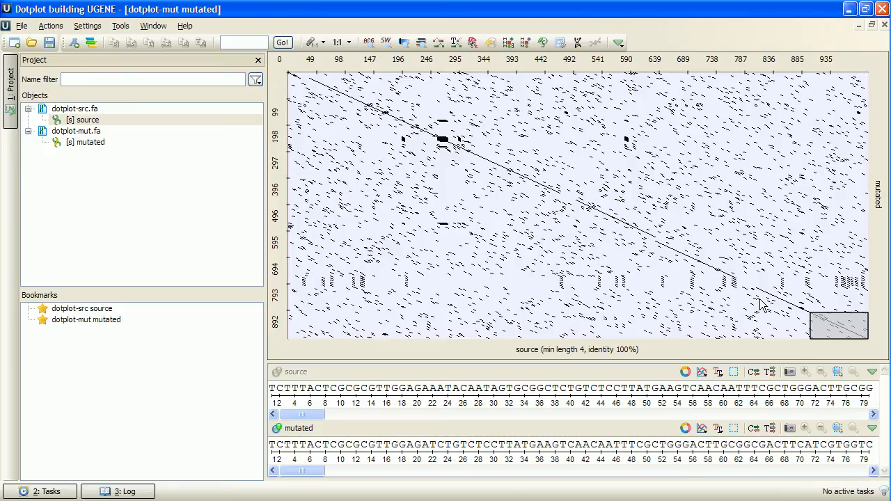
{"action": "mouse_move", "coordinate": [808, 336]}
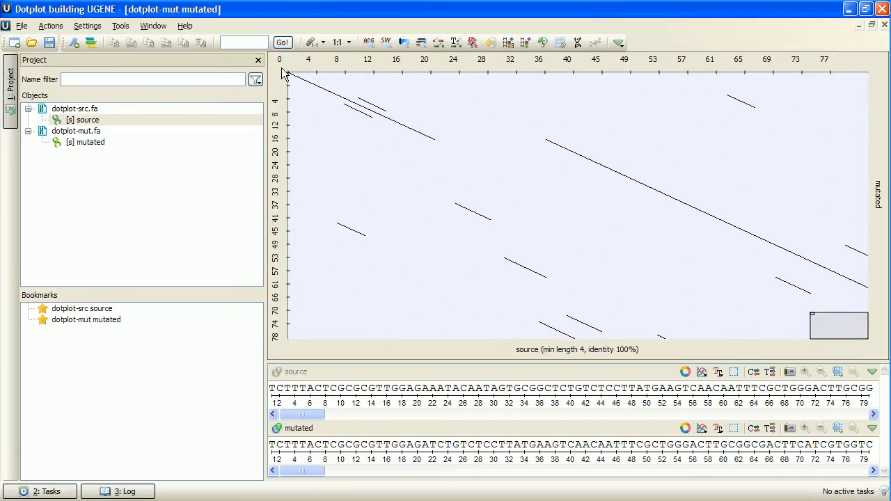
{"action": "mouse_move", "coordinate": [357, 110]}
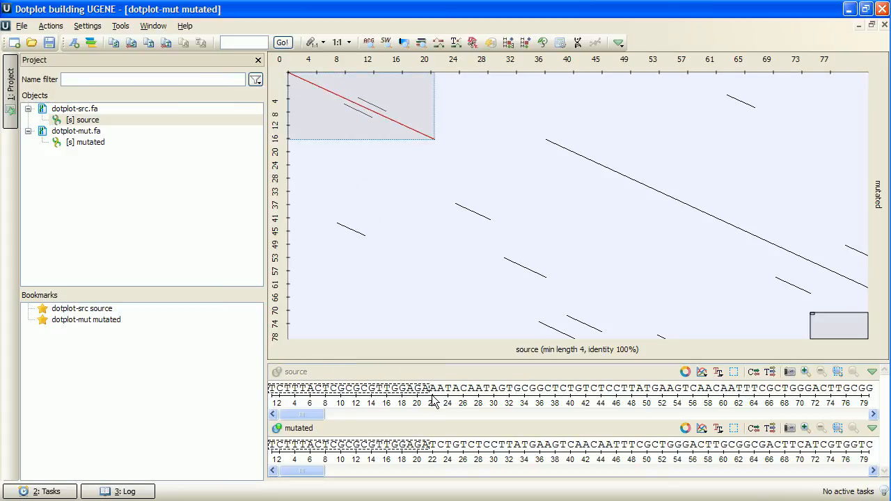
{"action": "mouse_move", "coordinate": [430, 440]}
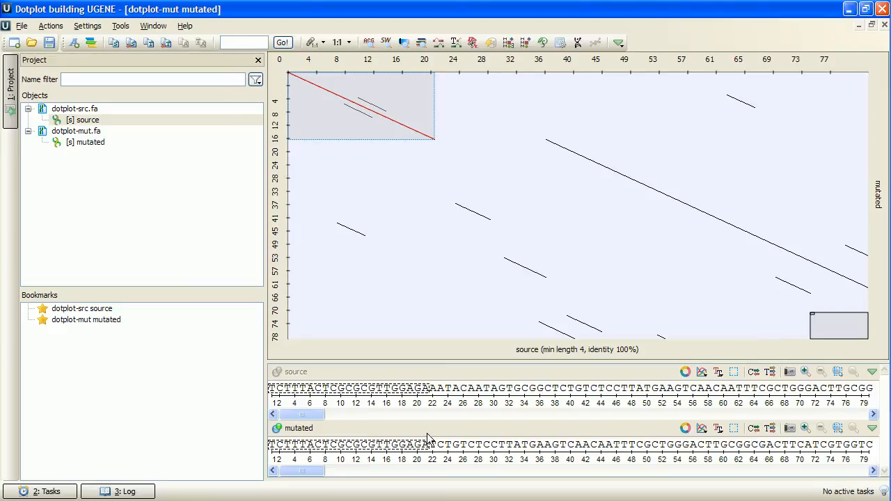
{"action": "mouse_move", "coordinate": [432, 457]}
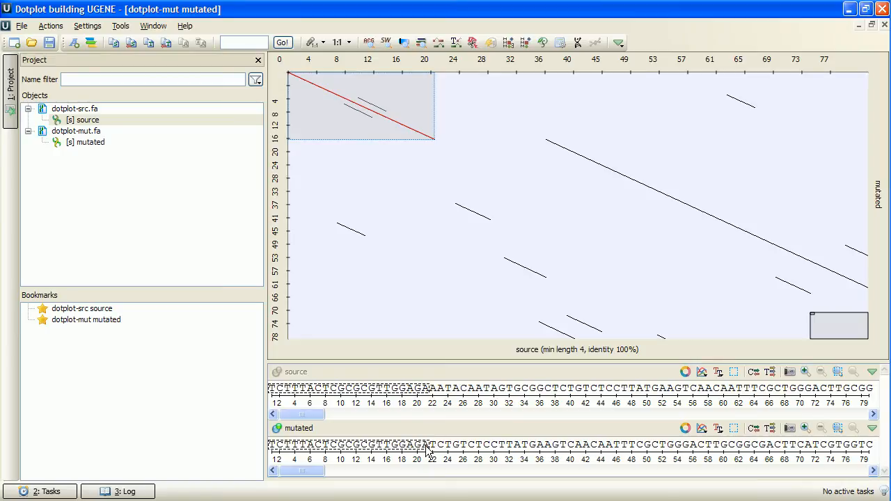
{"action": "mouse_move", "coordinate": [419, 244]}
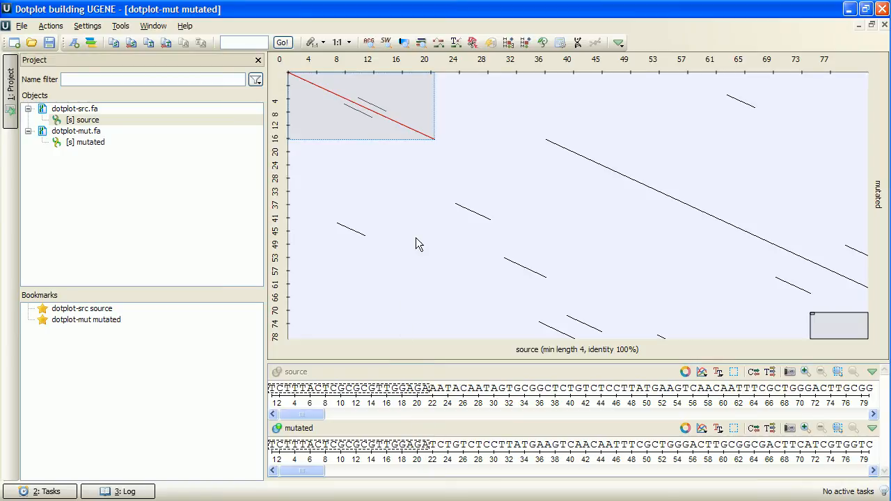
{"action": "mouse_move", "coordinate": [437, 146]}
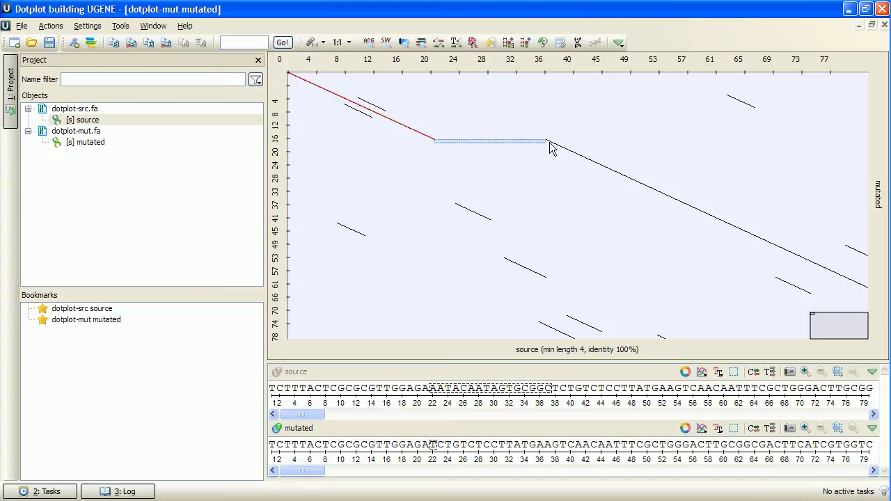
{"action": "mouse_move", "coordinate": [434, 78]}
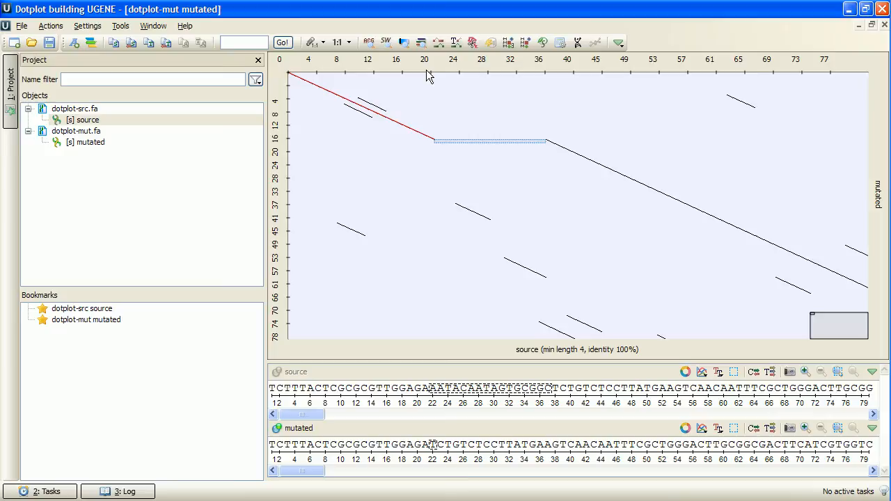
{"action": "mouse_move", "coordinate": [306, 379]}
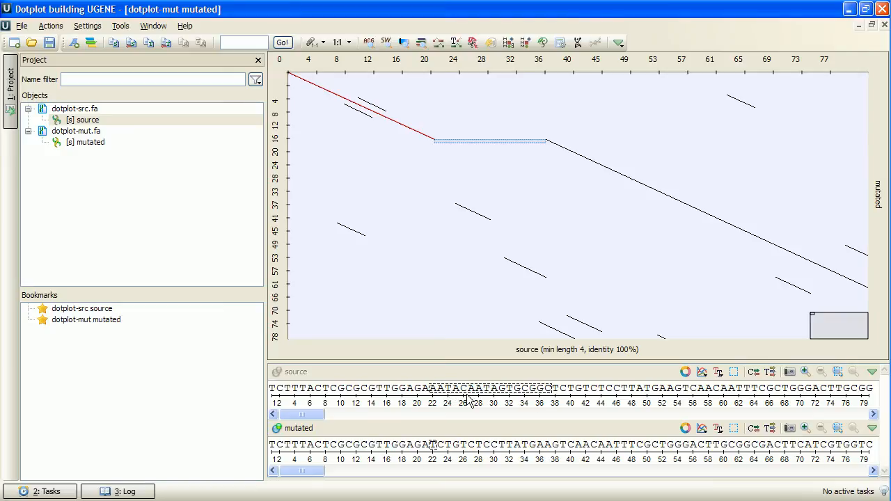
{"action": "mouse_move", "coordinate": [431, 443]}
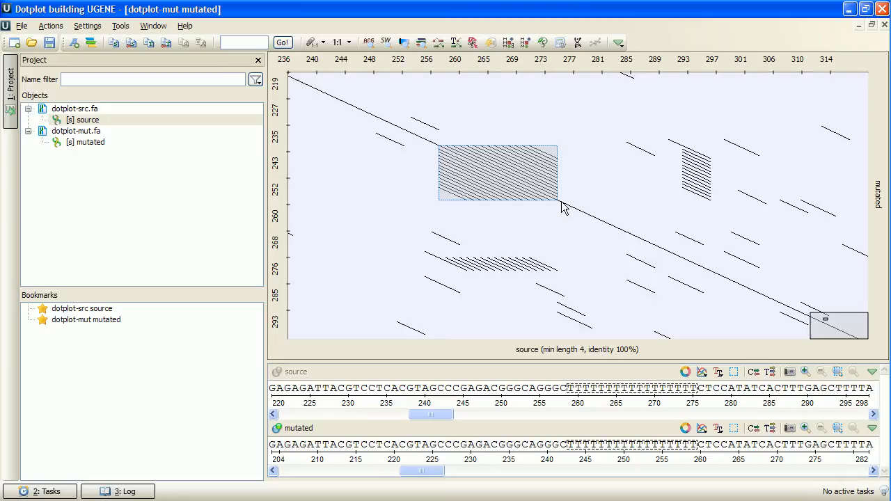
{"action": "mouse_move", "coordinate": [582, 295]}
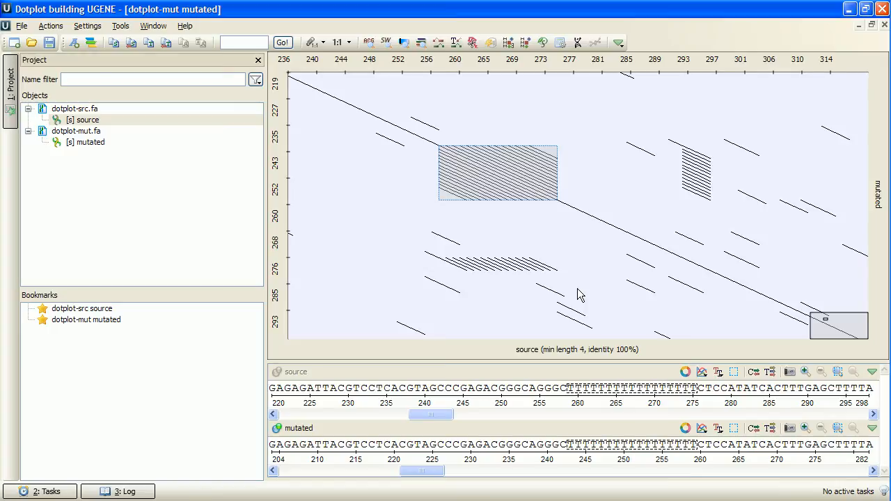
{"action": "mouse_move", "coordinate": [585, 387]}
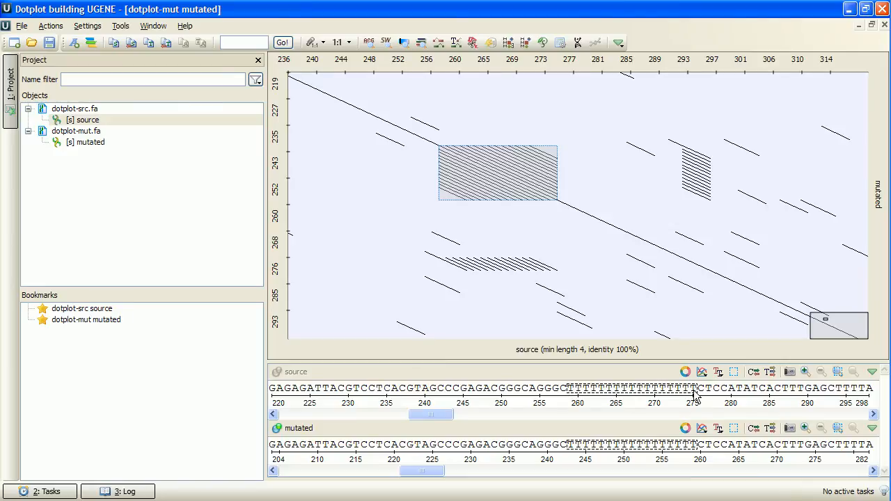
{"action": "mouse_move", "coordinate": [700, 458]}
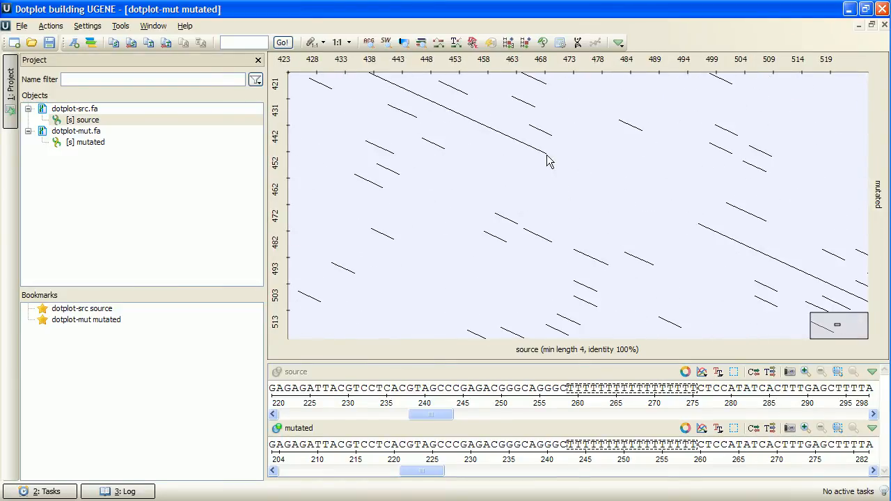
- Select the diagonal gap near source 468–495 and mutated 452–481 in the dotplot
{"action": "left_click_drag", "start_coordinate": [547, 153], "coordinate": [704, 230]}
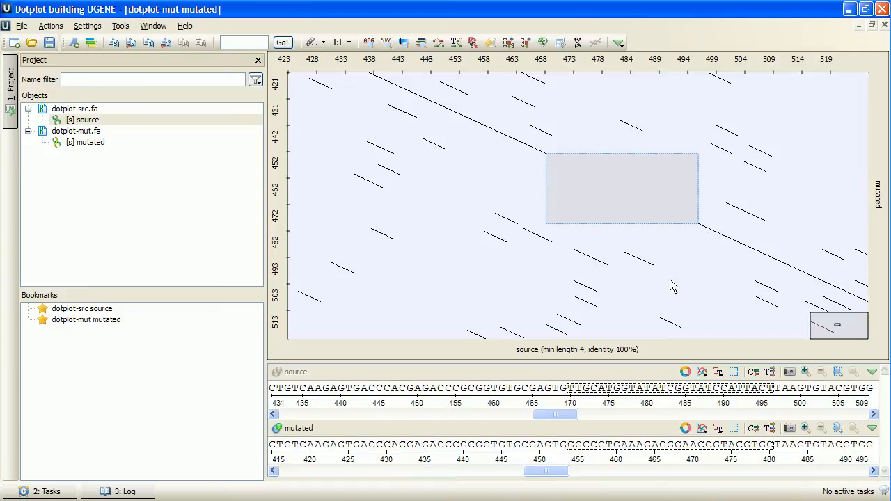
{"action": "mouse_move", "coordinate": [564, 397]}
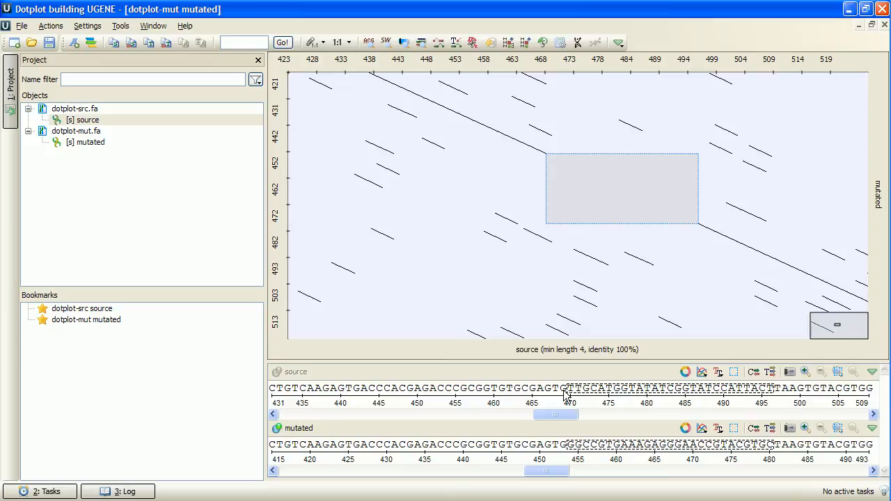
{"action": "mouse_move", "coordinate": [574, 397]}
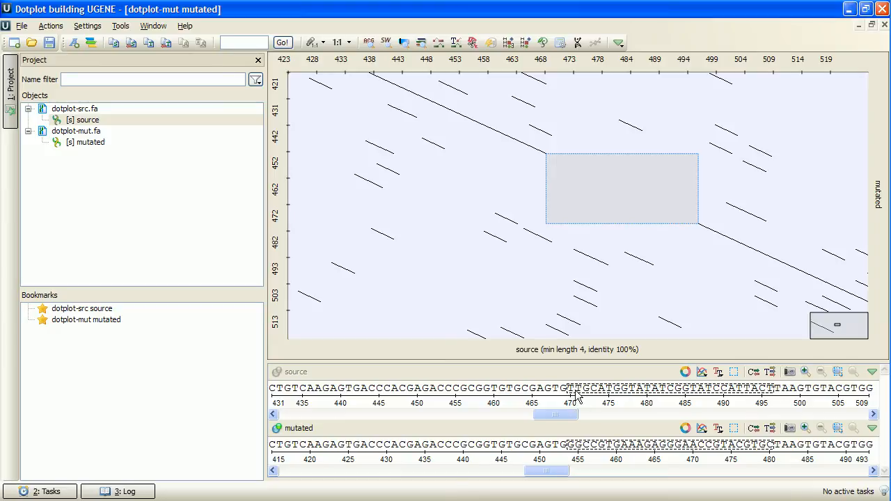
{"action": "mouse_move", "coordinate": [763, 395]}
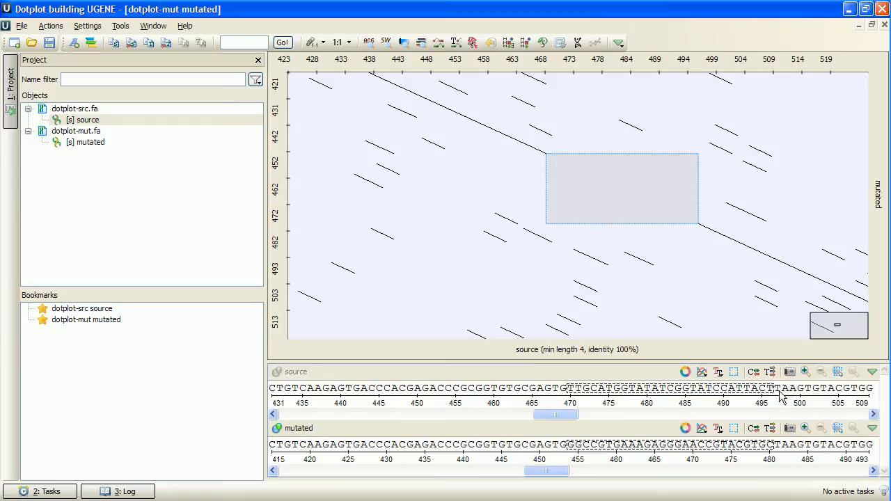
{"action": "mouse_move", "coordinate": [813, 456]}
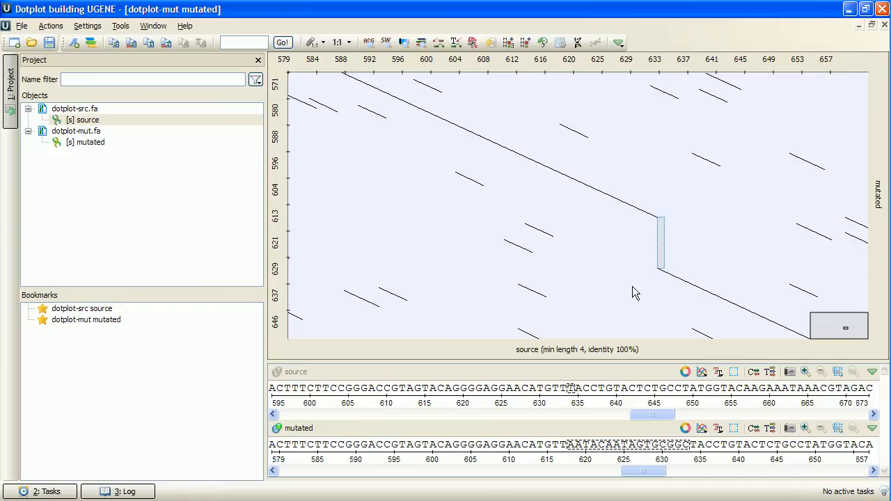
{"action": "mouse_move", "coordinate": [334, 234]}
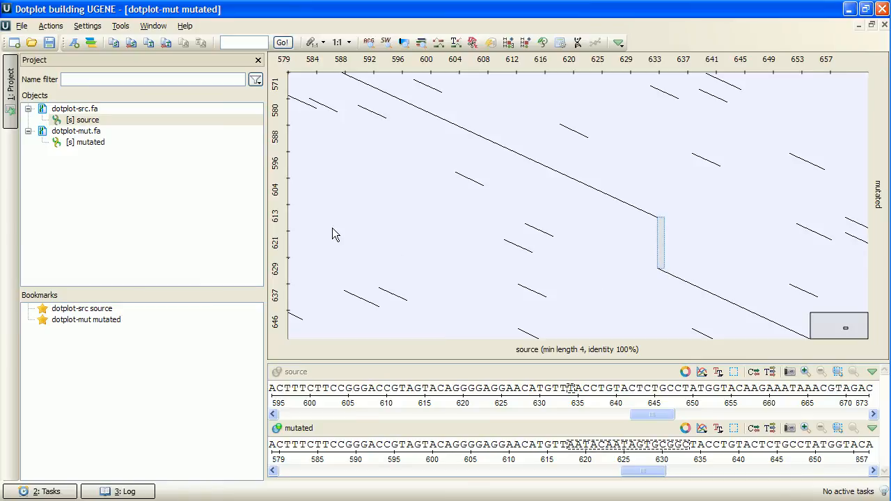
{"action": "mouse_move", "coordinate": [314, 364]}
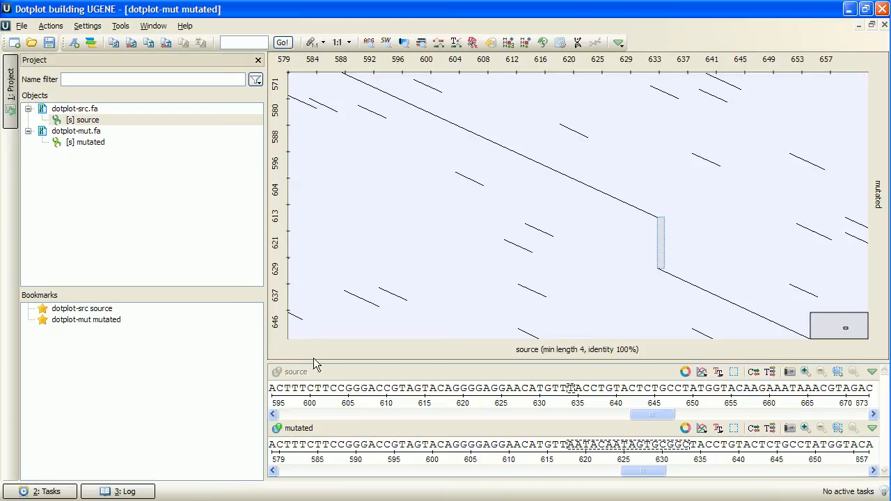
{"action": "mouse_move", "coordinate": [318, 440]}
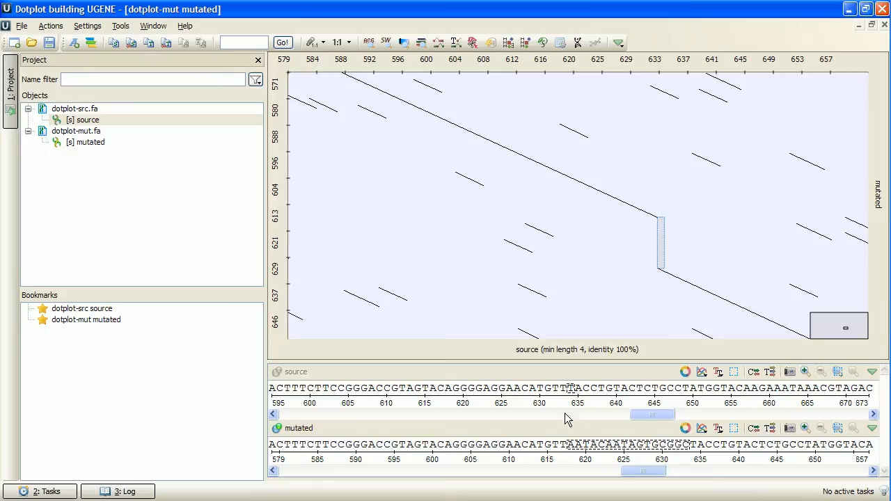
{"action": "mouse_move", "coordinate": [567, 406]}
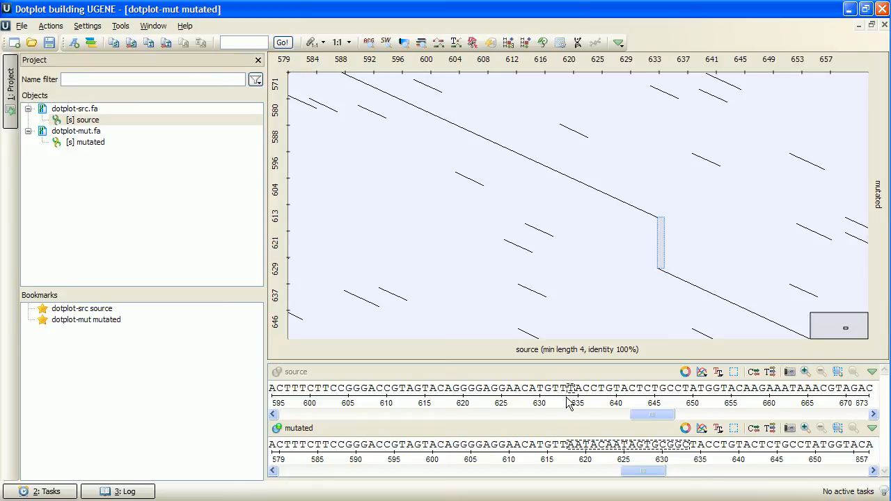
{"action": "mouse_move", "coordinate": [511, 224]}
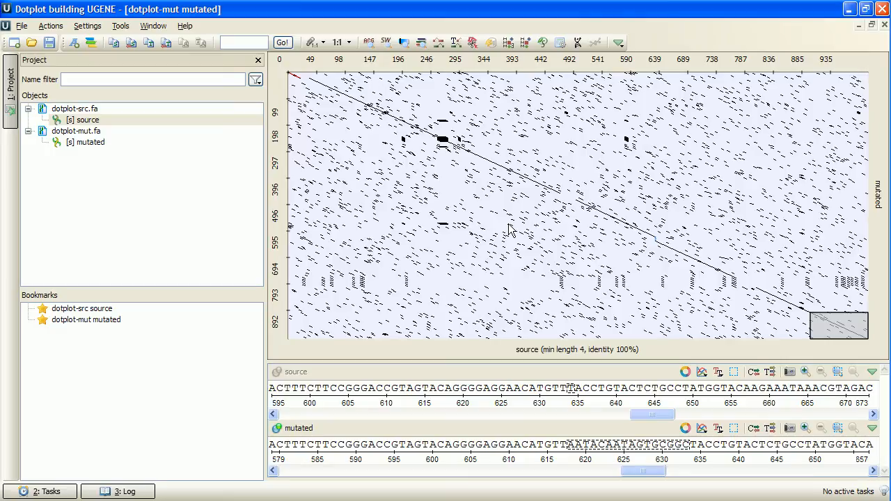
{"action": "mouse_move", "coordinate": [409, 185]}
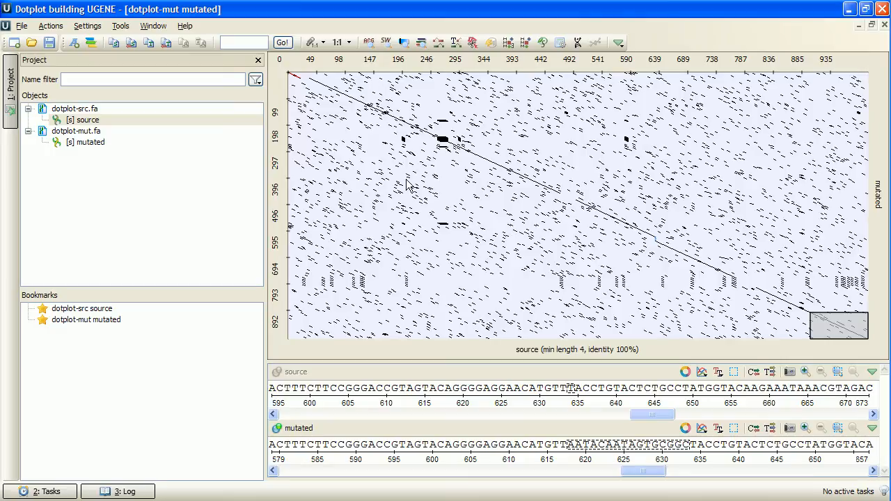
- Build a second source-versus-mutated dotplot at minimum length 6 and 100% identity
{"action": "right_click", "coordinate": [407, 185]}
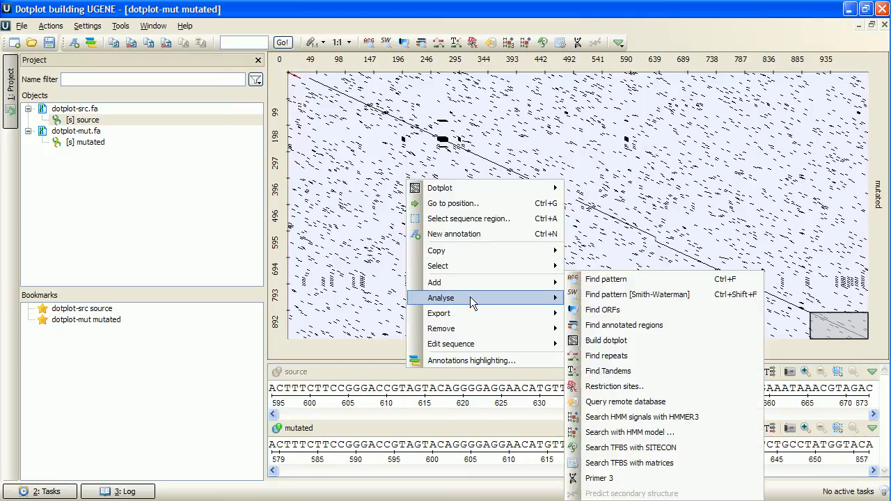
{"action": "left_click", "coordinate": [606, 341]}
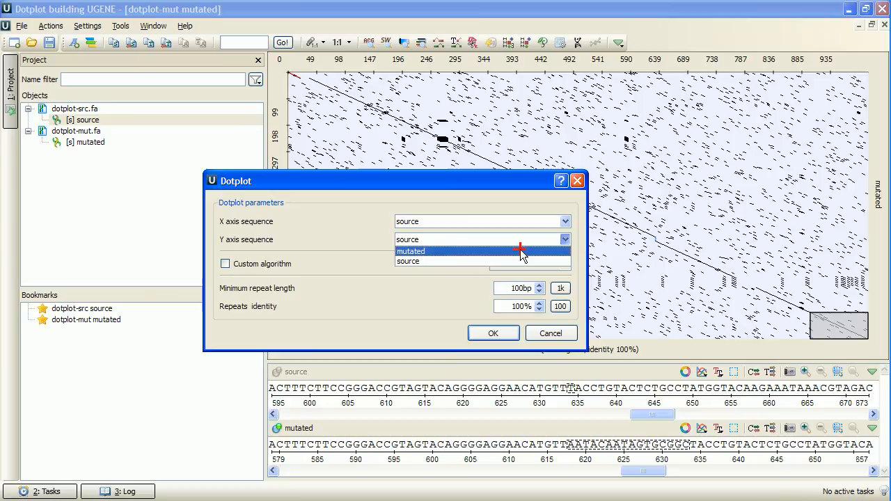
{"action": "left_click", "coordinate": [411, 250]}
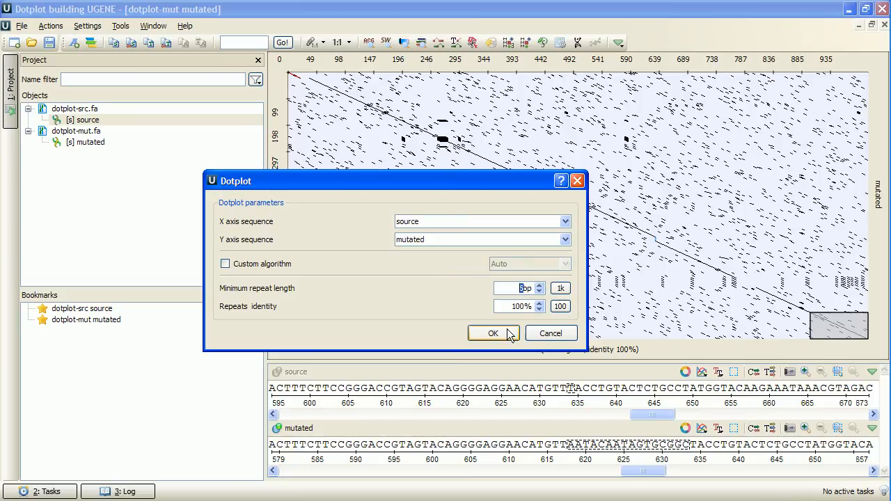
{"action": "left_click", "coordinate": [493, 333]}
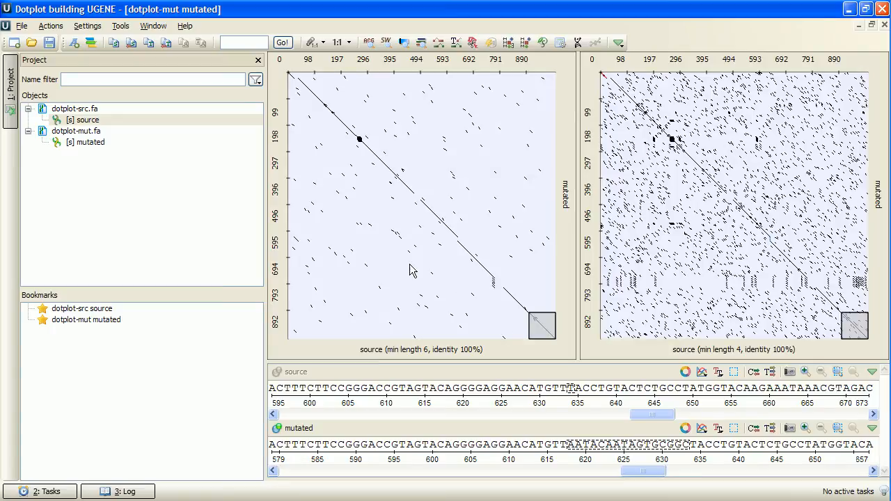
{"action": "mouse_move", "coordinate": [328, 188]}
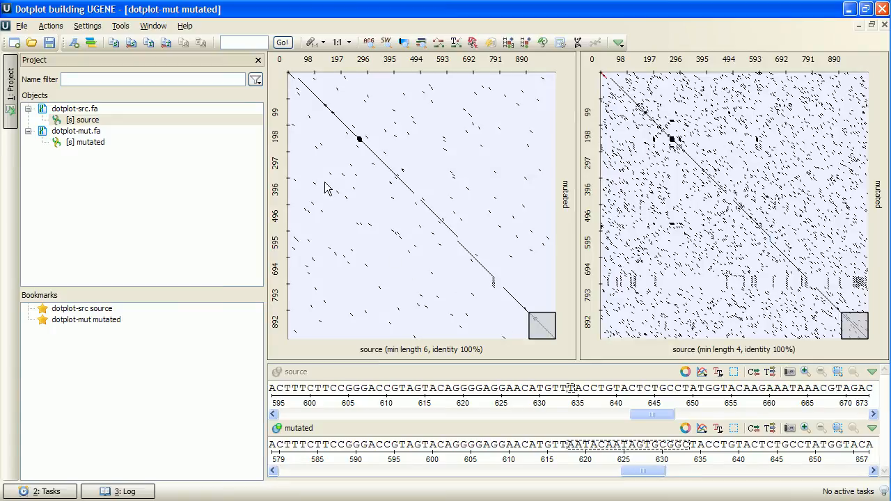
{"action": "mouse_move", "coordinate": [399, 212]}
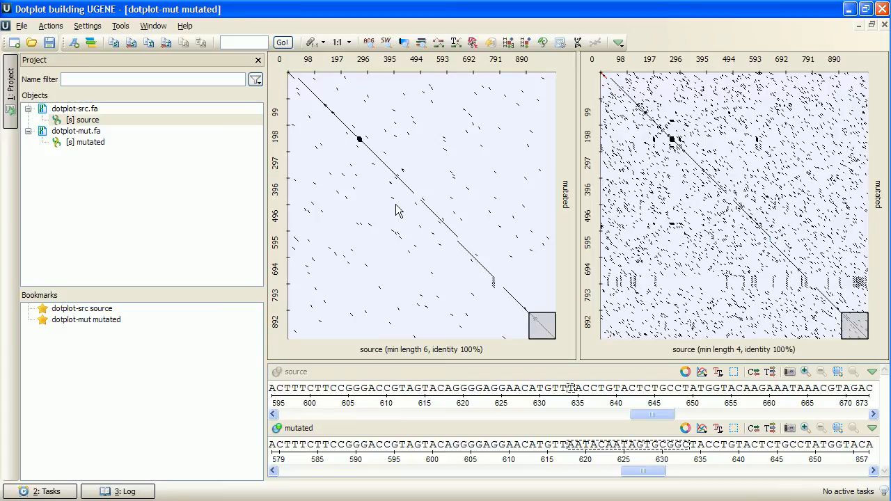
{"action": "mouse_move", "coordinate": [435, 225]}
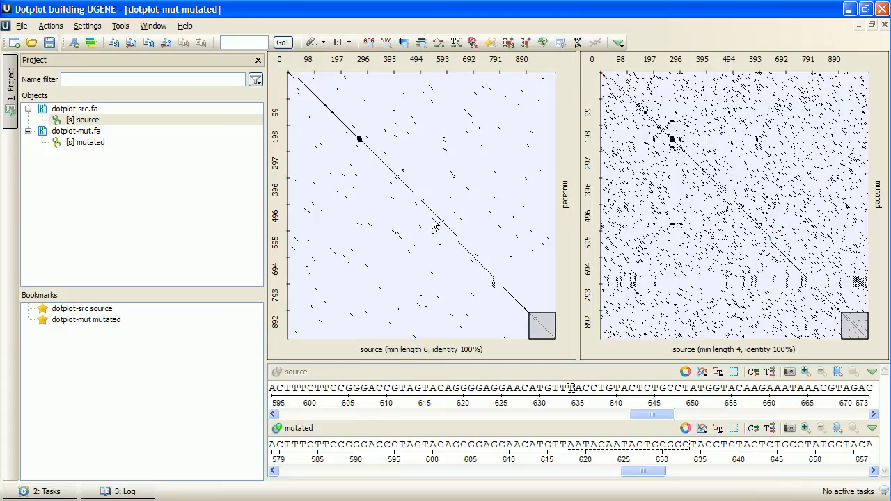
{"action": "mouse_move", "coordinate": [352, 174]}
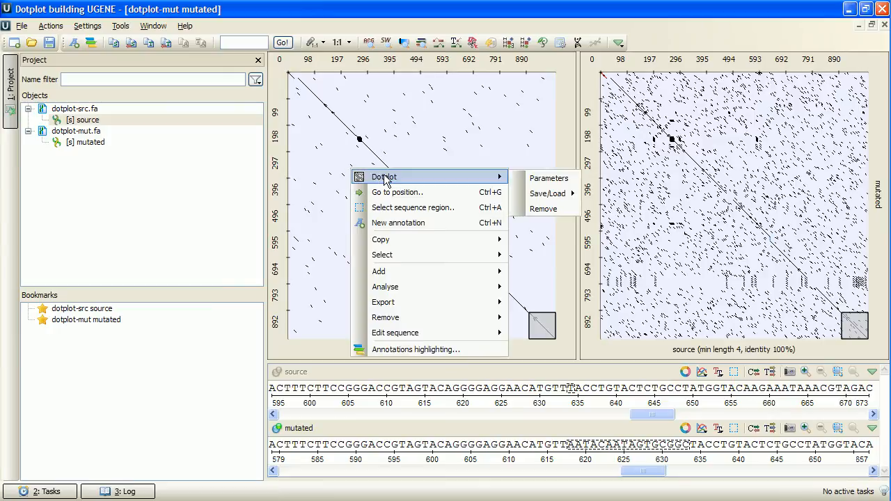
{"action": "mouse_move", "coordinate": [458, 183]}
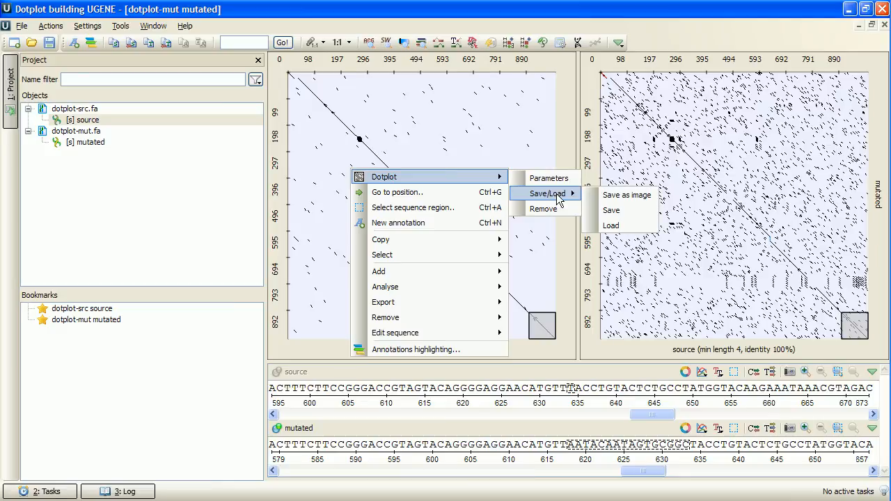
{"action": "mouse_move", "coordinate": [623, 210]}
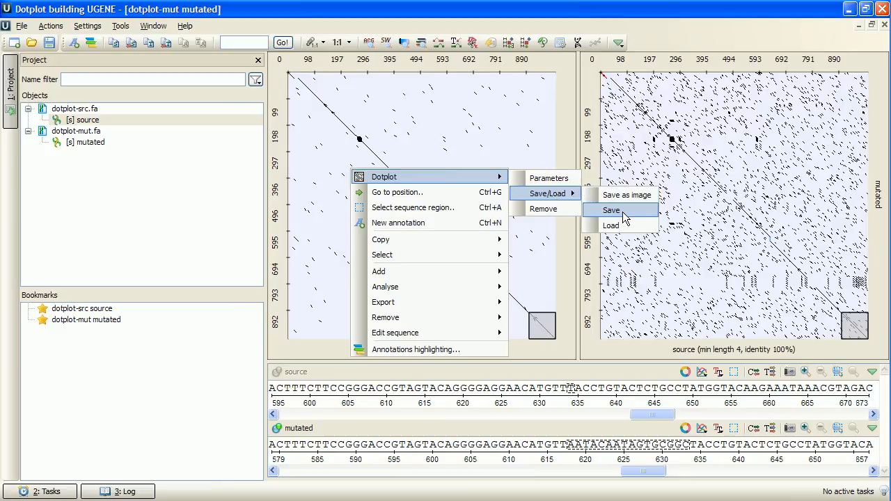
{"action": "mouse_move", "coordinate": [620, 226]}
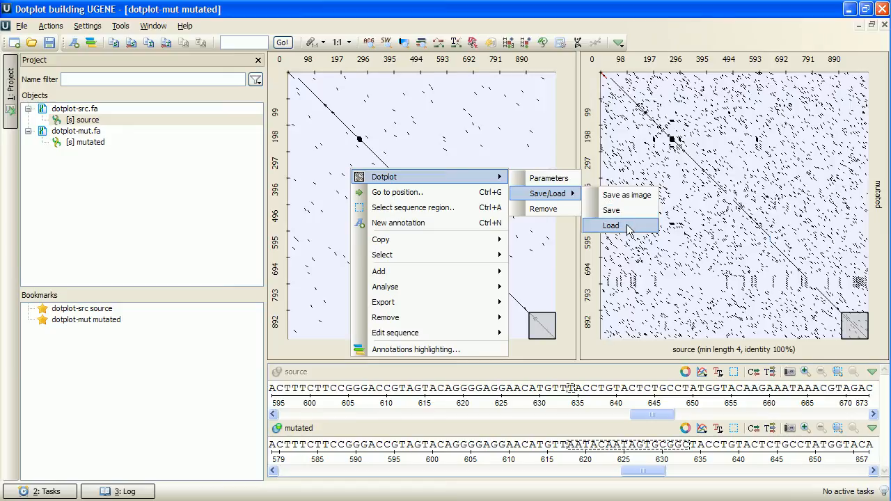
- Load the saved srcmut.dpt dotplot, showing minimum length 10, into the left plot
{"action": "left_click", "coordinate": [611, 226]}
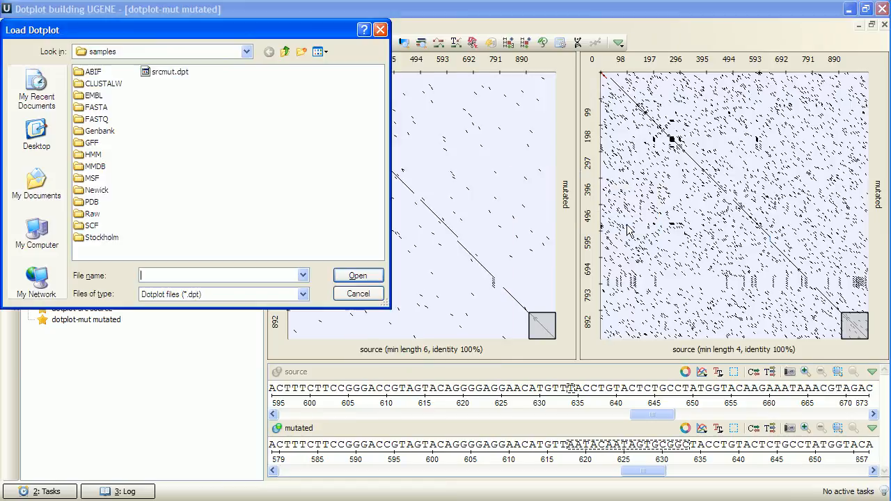
{"action": "left_click", "coordinate": [170, 72]}
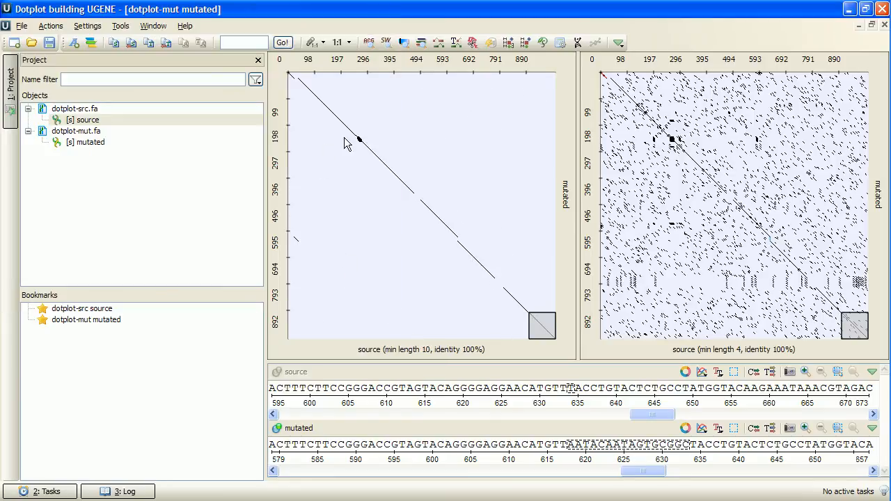
{"action": "mouse_move", "coordinate": [376, 244]}
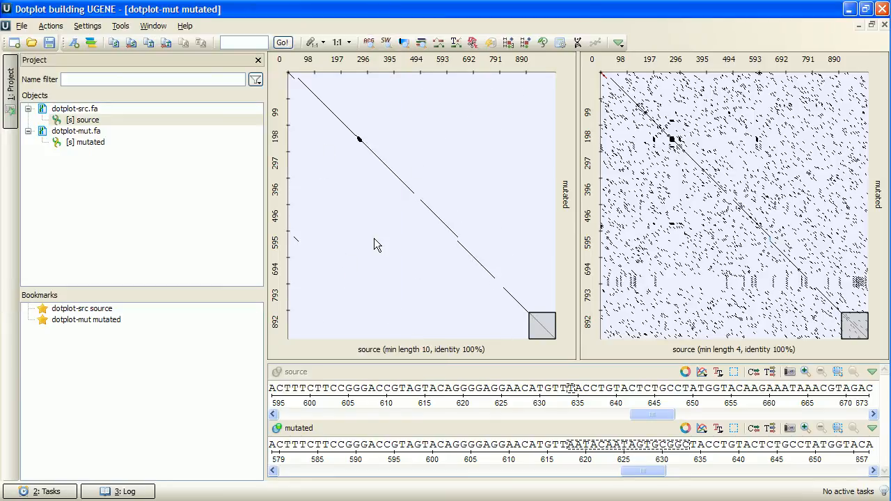
- Remove the length-10 dotplot without saving it
{"action": "right_click", "coordinate": [376, 234]}
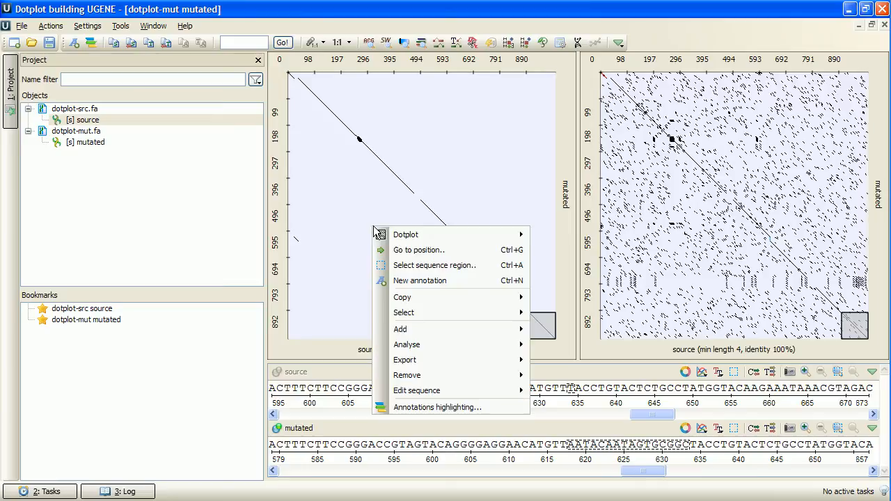
{"action": "mouse_move", "coordinate": [406, 234]}
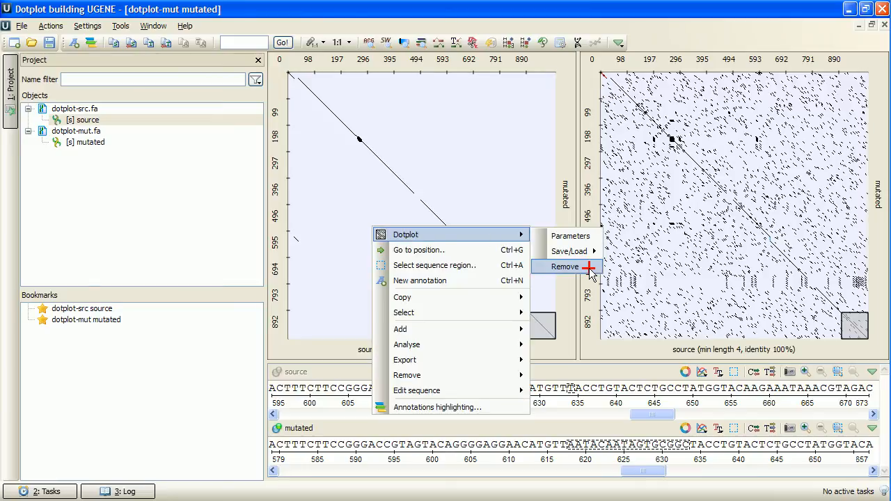
{"action": "left_click", "coordinate": [564, 266]}
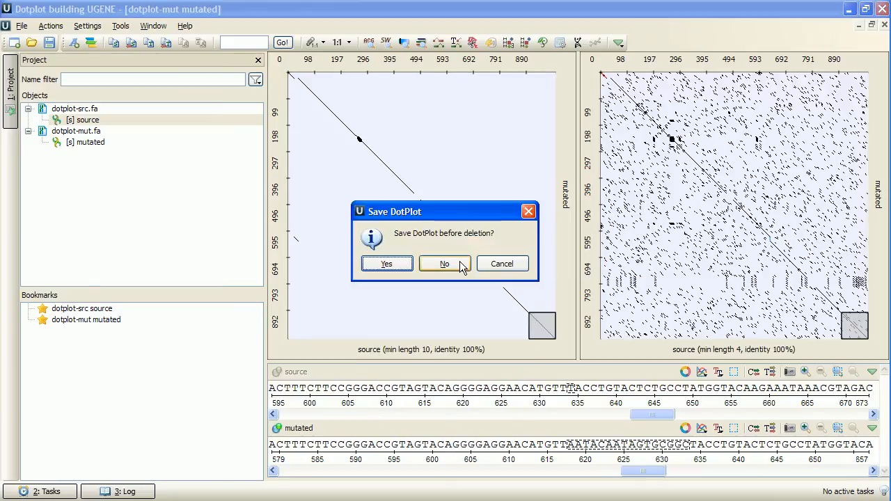
{"action": "left_click", "coordinate": [445, 264]}
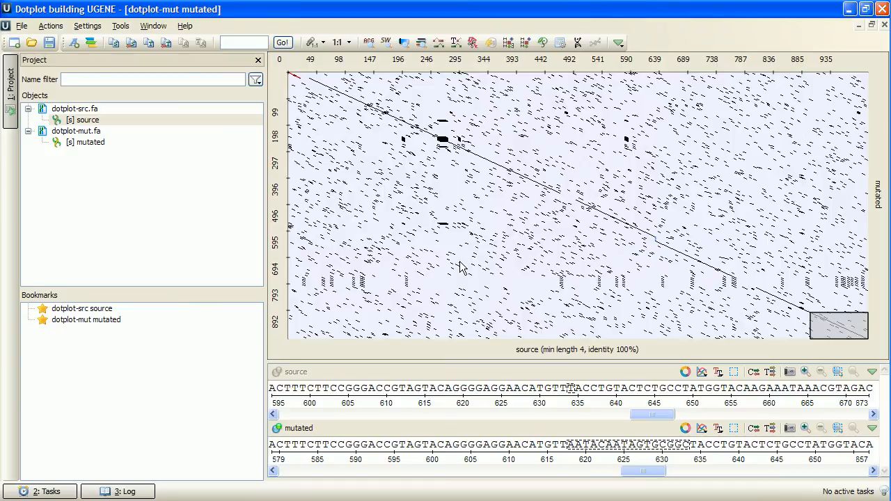
{"action": "mouse_move", "coordinate": [396, 204]}
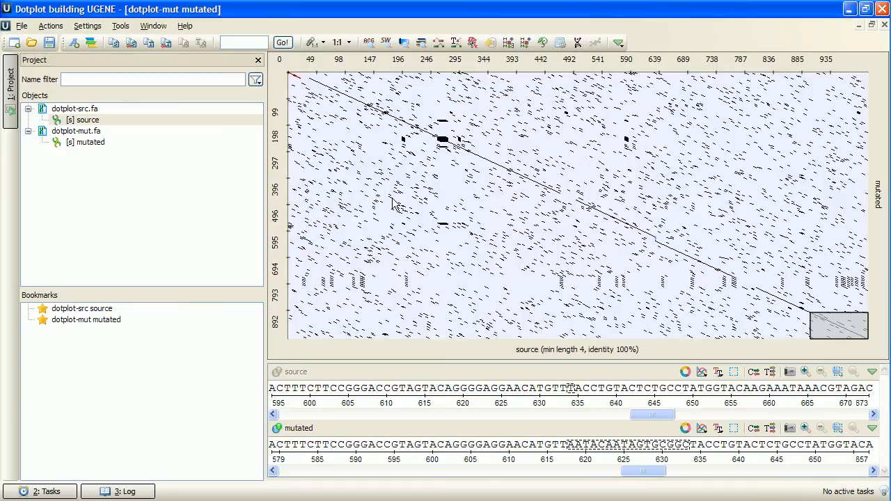
{"action": "mouse_move", "coordinate": [393, 197]}
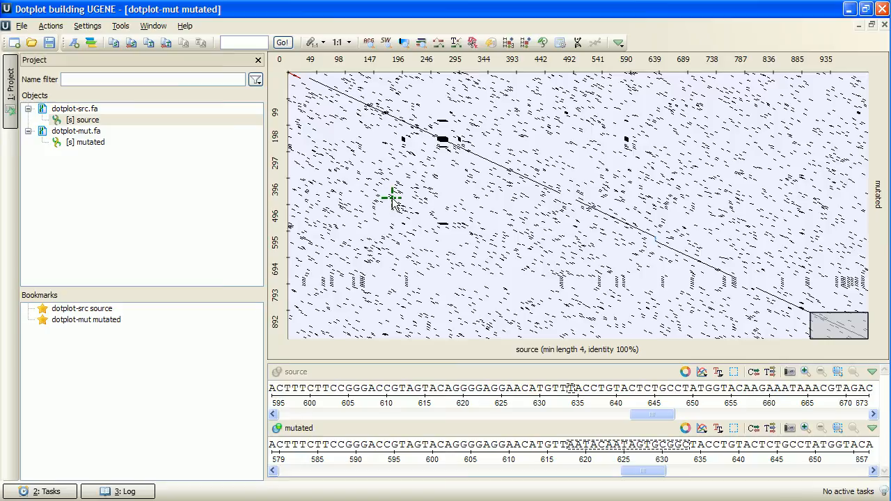
- Raise the remaining dotplot's minimum repeat length from 4 bp to 7 bp
{"action": "right_click", "coordinate": [394, 202]}
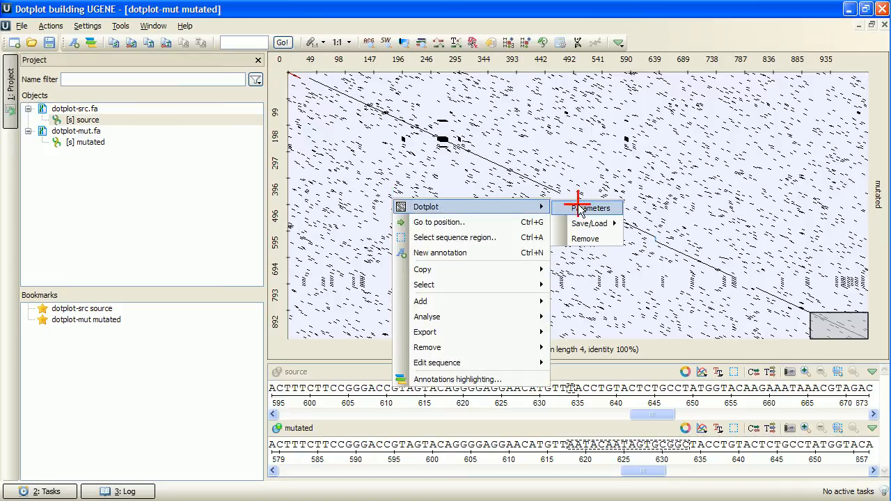
{"action": "left_click", "coordinate": [591, 208]}
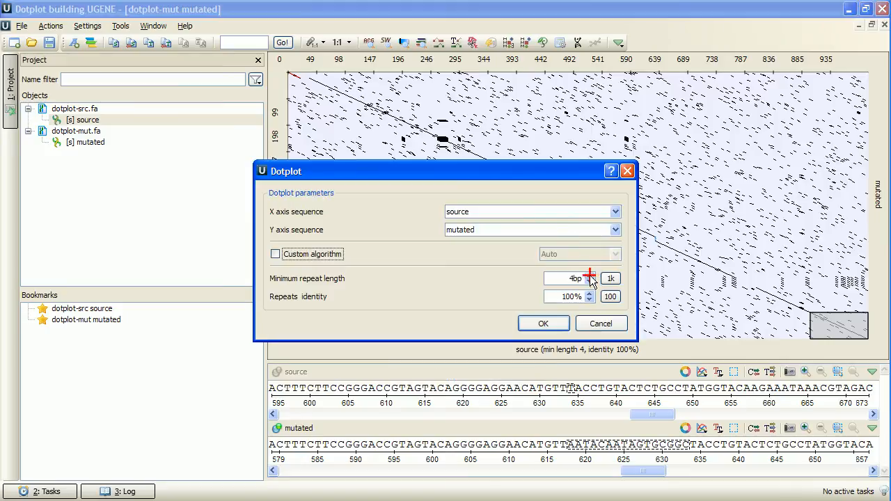
{"action": "left_click", "coordinate": [543, 323]}
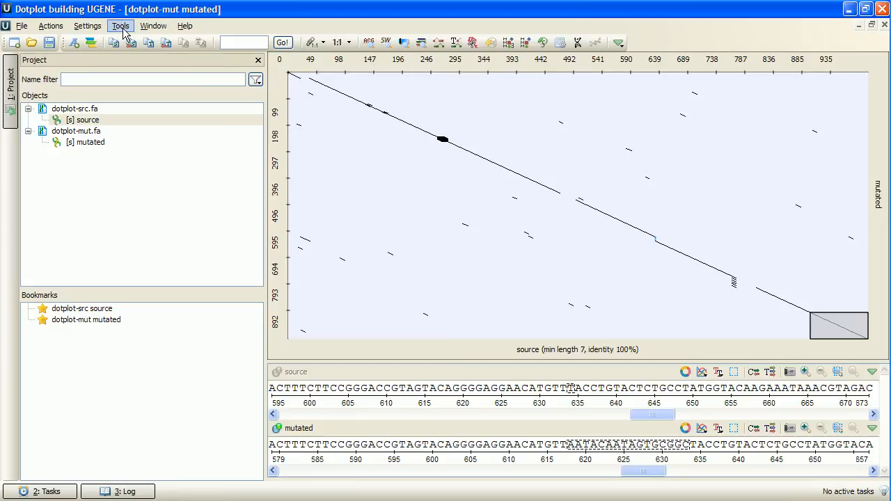
- Start a dotplot from files NC_014267.fa and NC_014287.fa and proceed to parameters
{"action": "left_click", "coordinate": [120, 26]}
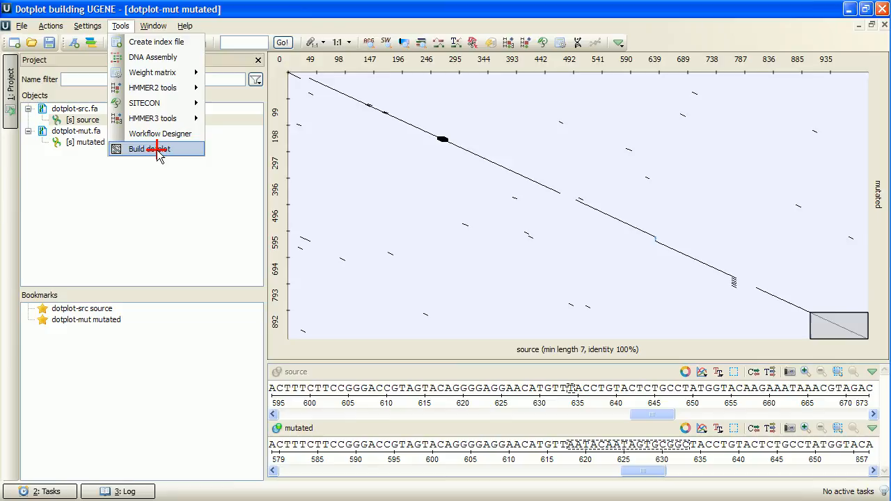
{"action": "left_click", "coordinate": [146, 149]}
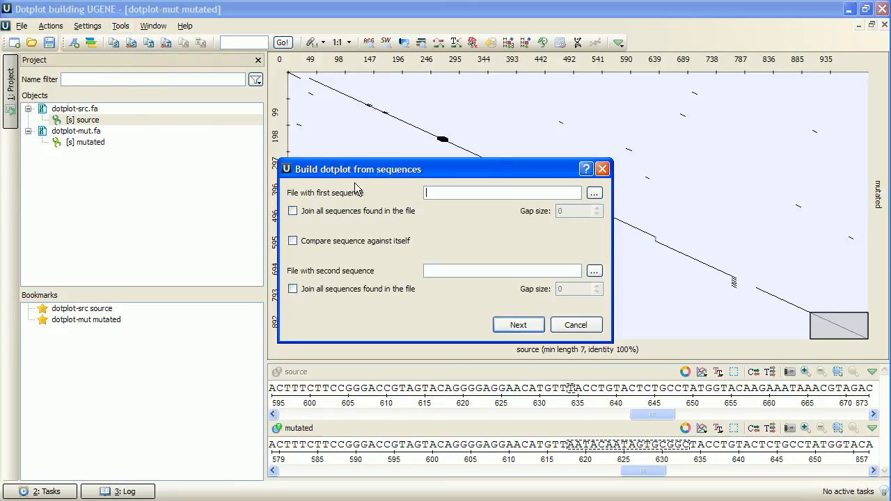
{"action": "mouse_move", "coordinate": [595, 192]}
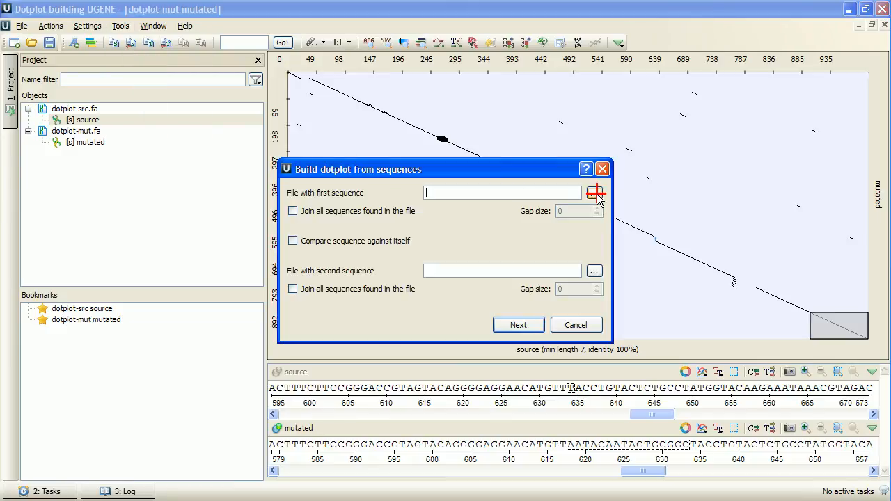
{"action": "left_click", "coordinate": [594, 193]}
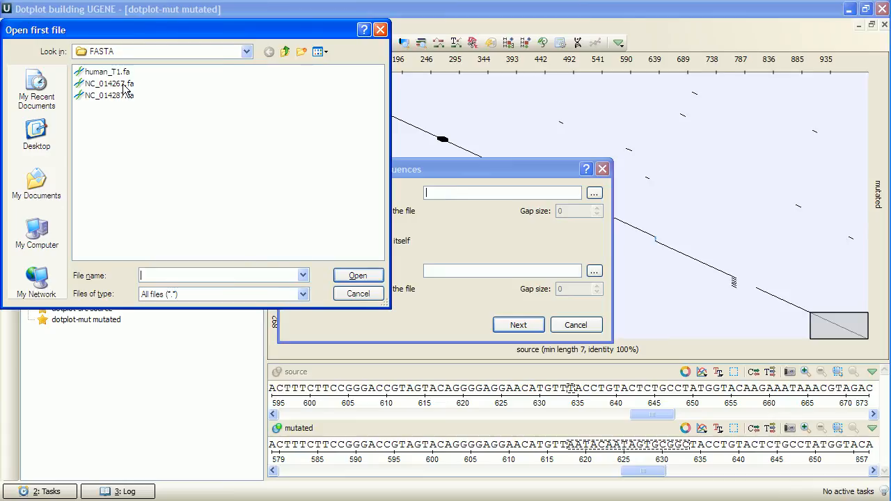
{"action": "left_click", "coordinate": [357, 275]}
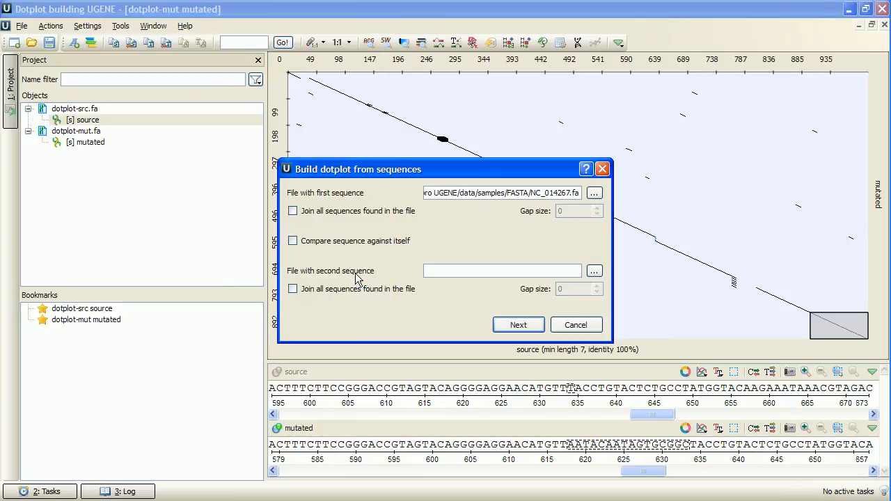
{"action": "left_click", "coordinate": [594, 271]}
{"action": "type", "text": "NC_014287.fa"}
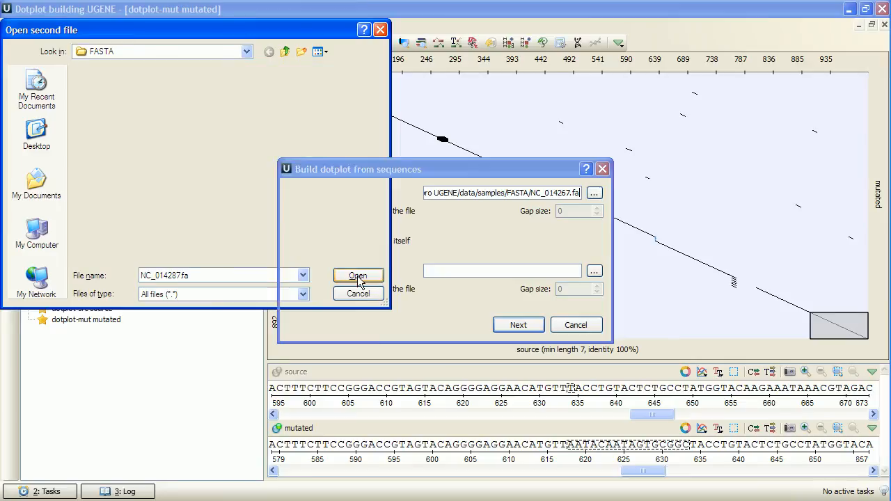
{"action": "left_click", "coordinate": [358, 276]}
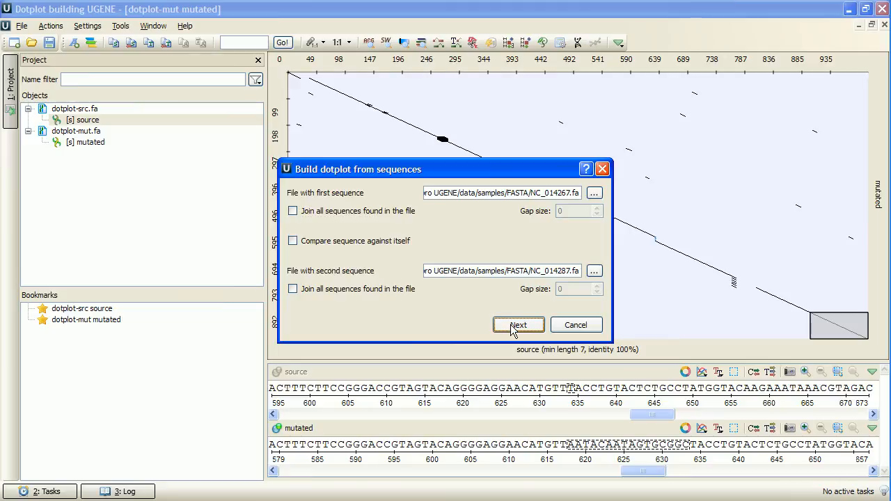
{"action": "left_click", "coordinate": [518, 325]}
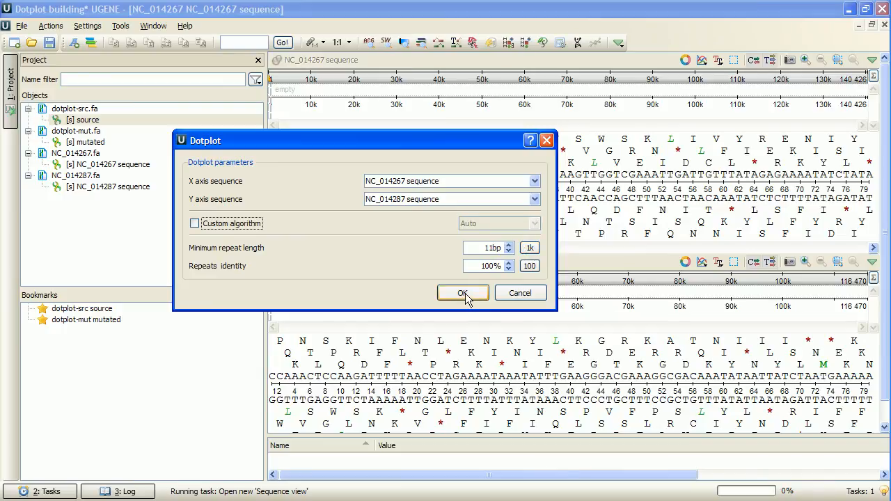
- Build the NC_014267 vs NC_014287 dotplot at length 11, 100% identity
{"action": "left_click", "coordinate": [463, 292]}
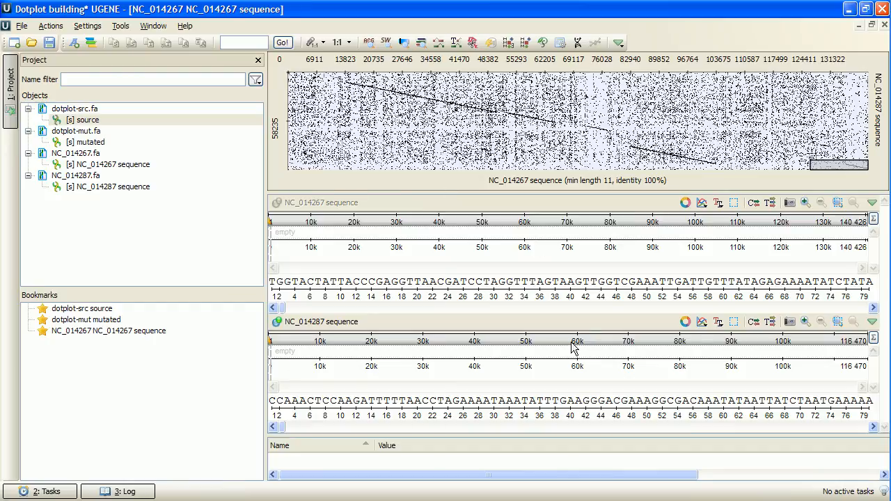
{"action": "mouse_move", "coordinate": [406, 221]}
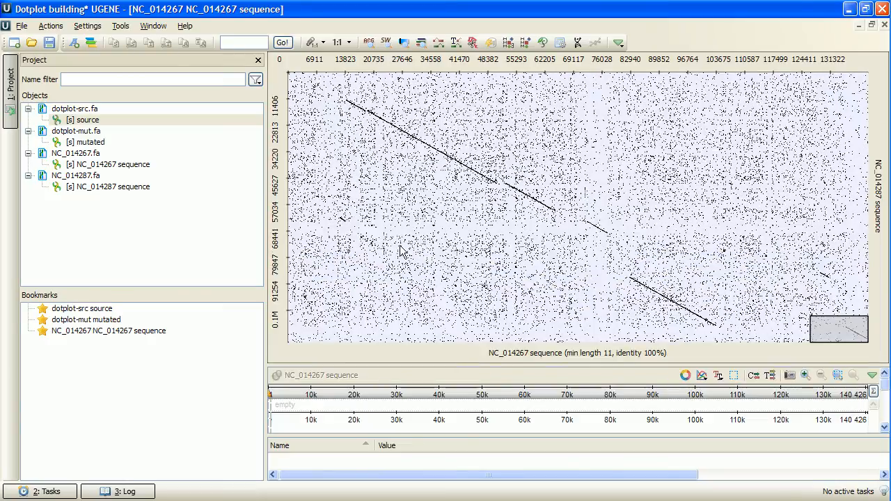
{"action": "mouse_move", "coordinate": [536, 227]}
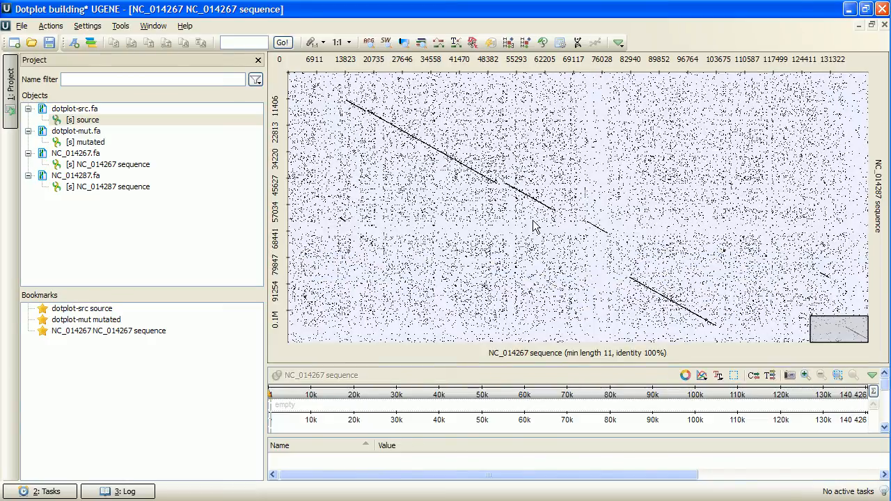
{"action": "mouse_move", "coordinate": [867, 341]}
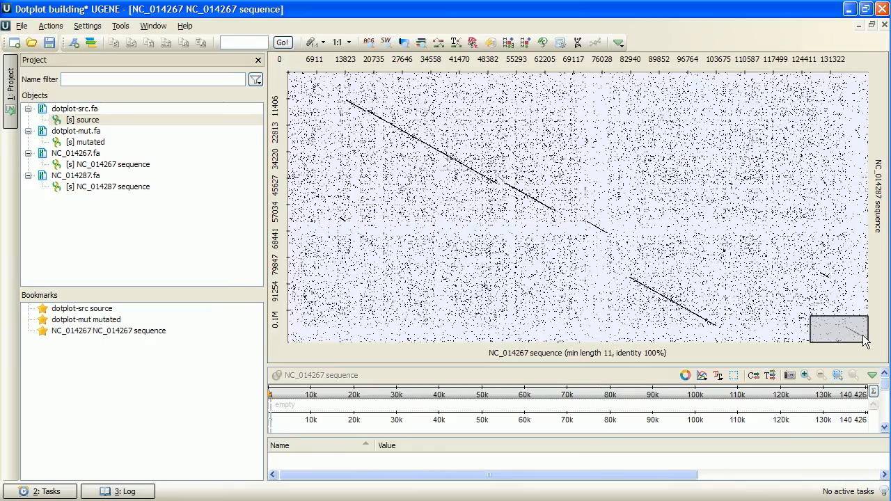
{"action": "mouse_move", "coordinate": [477, 253]}
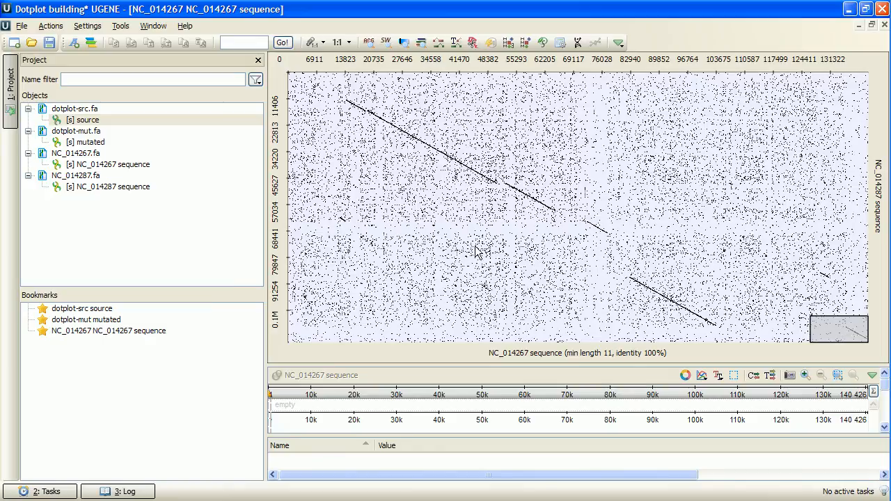
{"action": "mouse_move", "coordinate": [282, 69]}
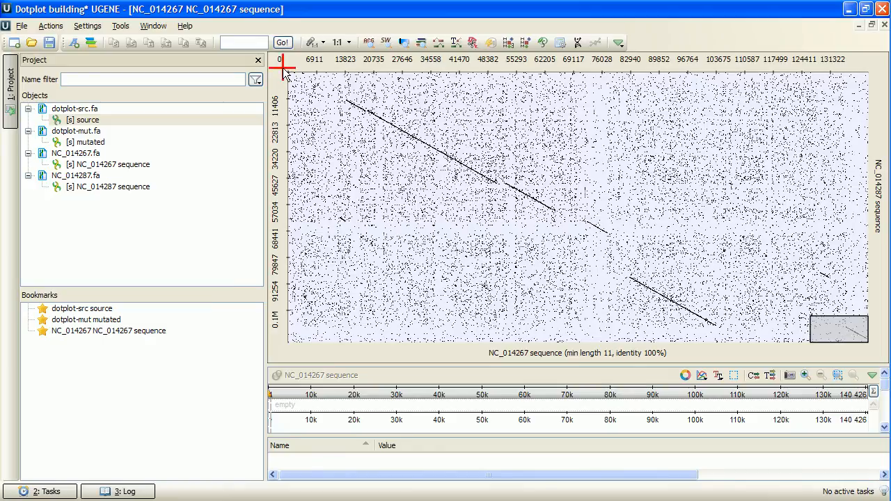